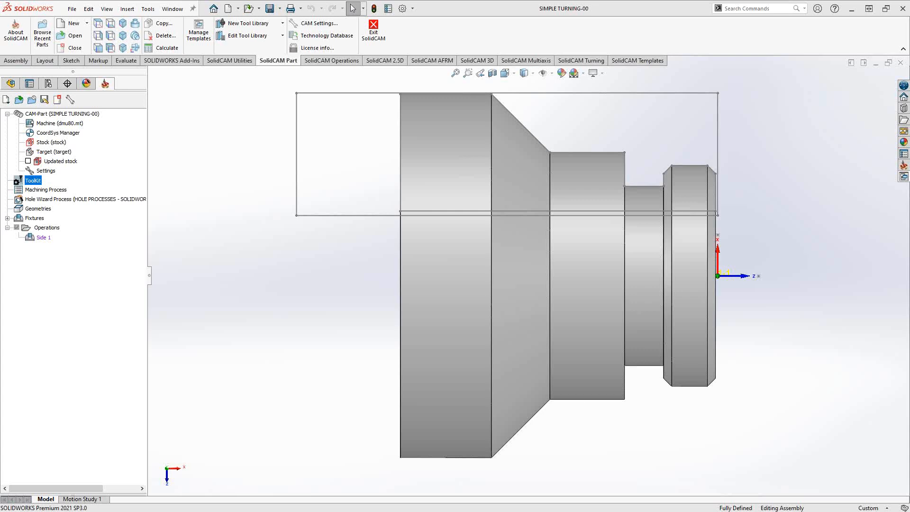
pyautogui.moveTo(762, 222)
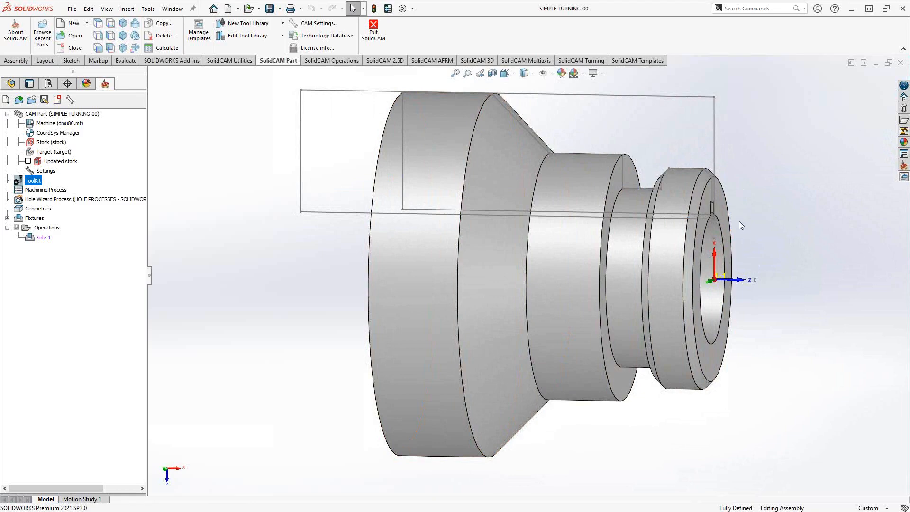
pyautogui.moveTo(282, 247)
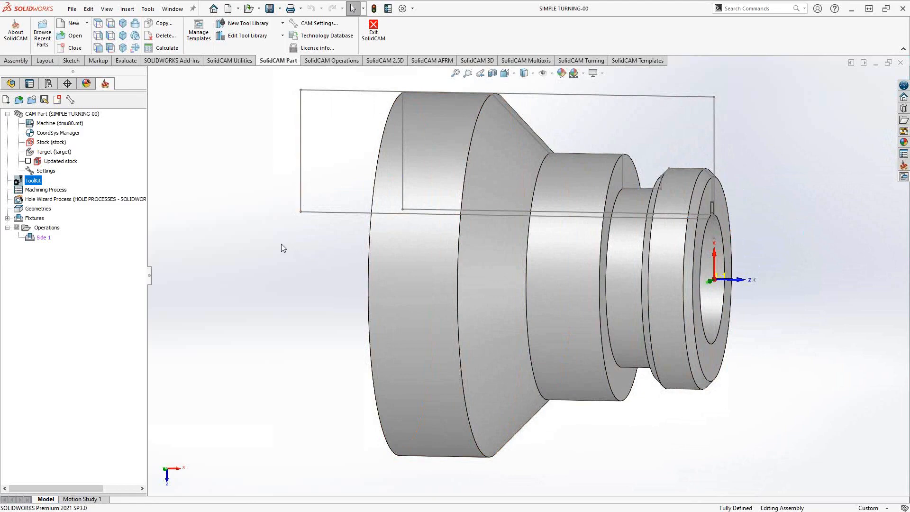
pyautogui.moveTo(308, 121)
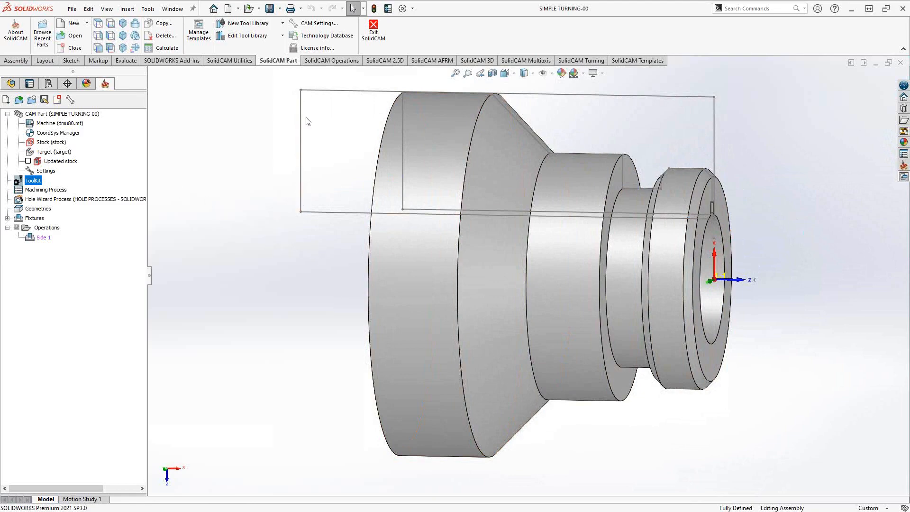
# Show the SolidCAM Turning commands for the SIMPLE TURNING-00 part.
pyautogui.click(582, 61)
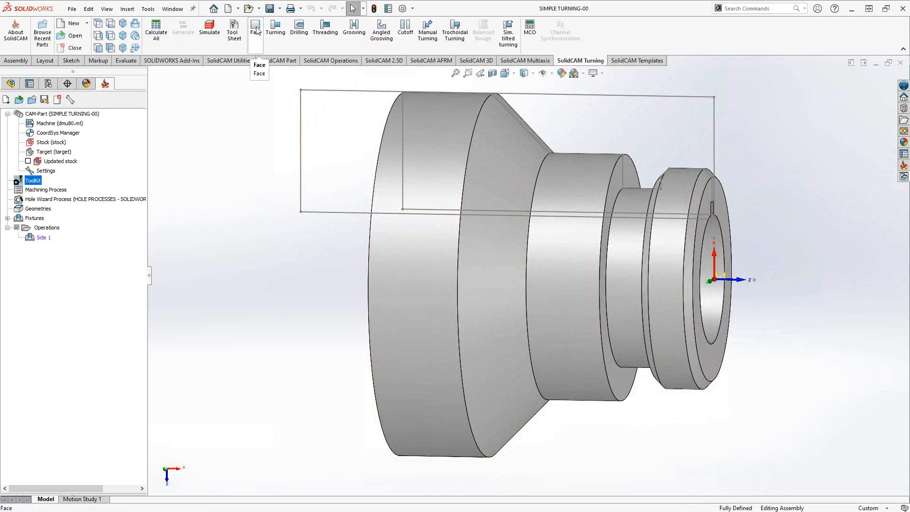
# Add a Face turning operation under Side 1 from the operation options.
pyautogui.rightClick(47, 227)
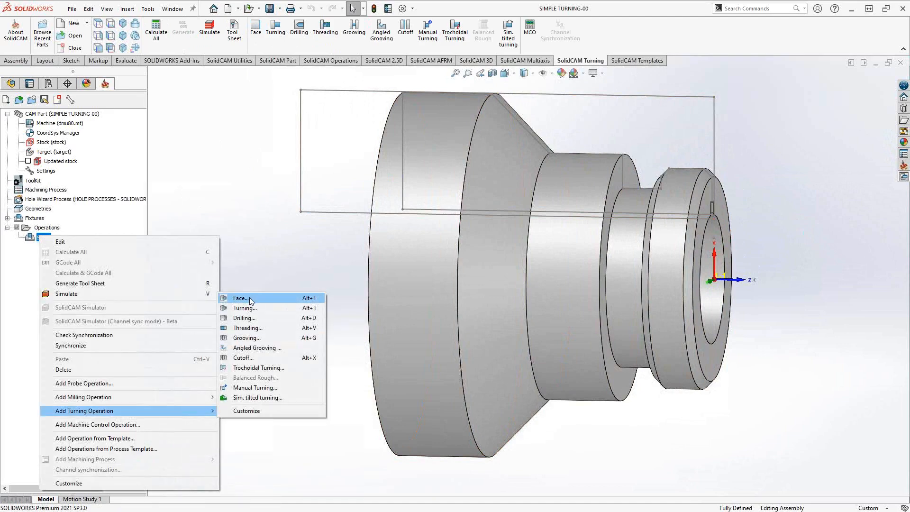
pyautogui.click(240, 298)
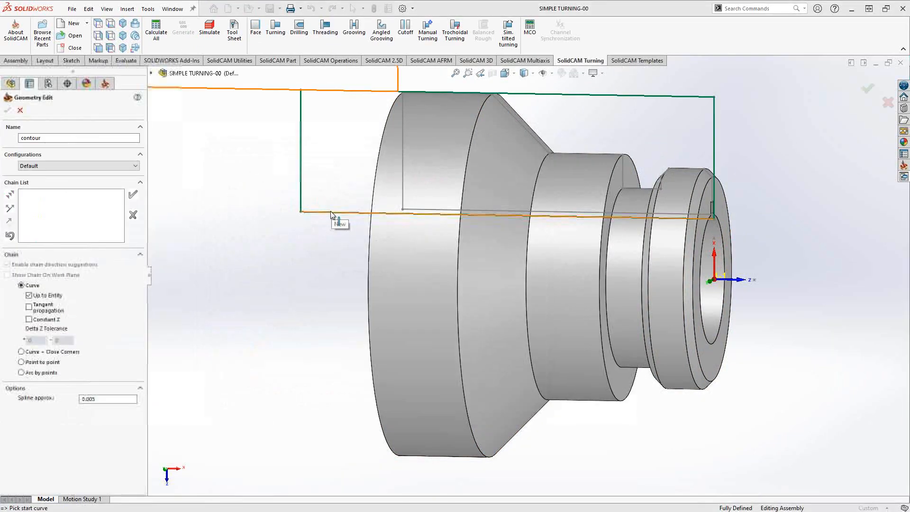
# Name the new geometry 'contour' and zoom toward the part's front face.
pyautogui.tripleClick(79, 139)
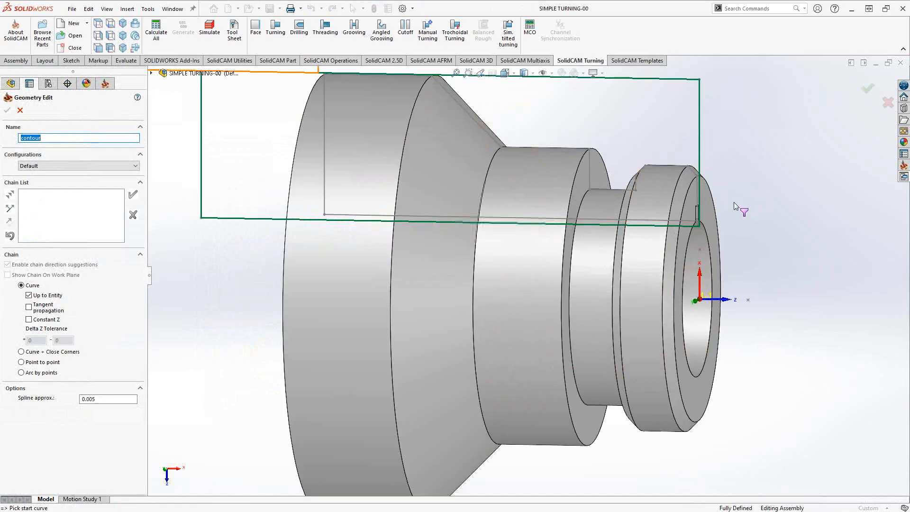
pyautogui.scroll(3)
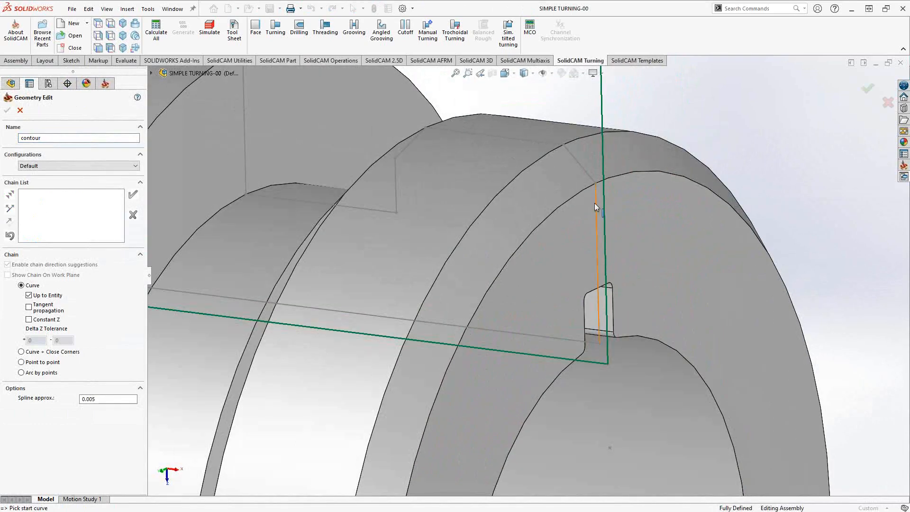
pyautogui.moveTo(597, 199)
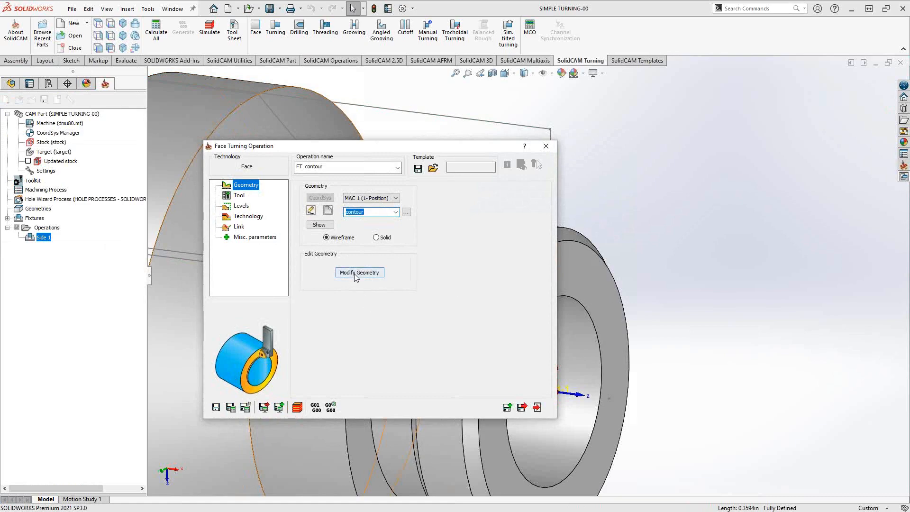
# Modify the contour geometry to auto-extend both start and end to the stock.
pyautogui.click(359, 272)
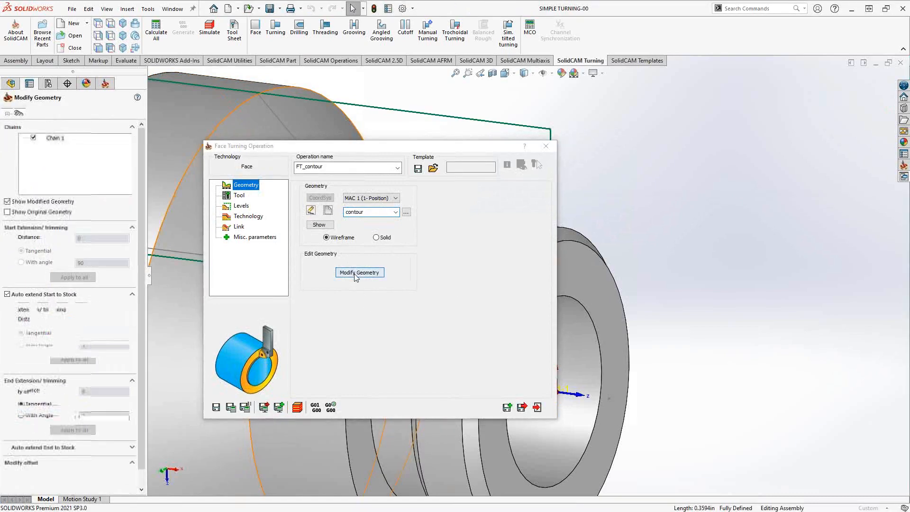
pyautogui.click(358, 272)
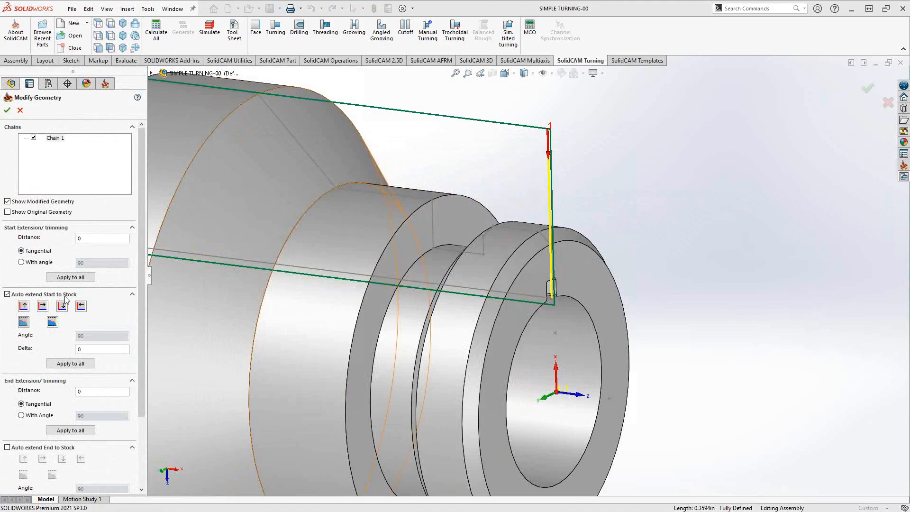
pyautogui.scroll(-3)
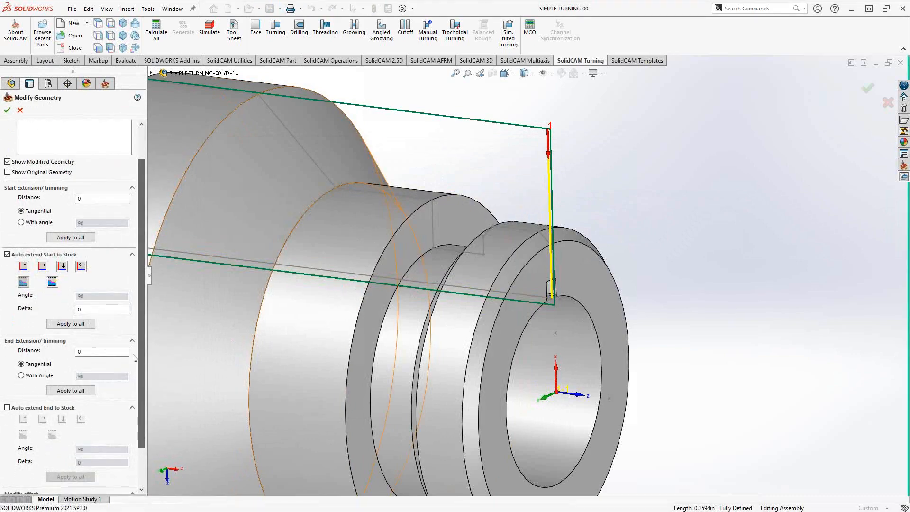
pyautogui.click(7, 407)
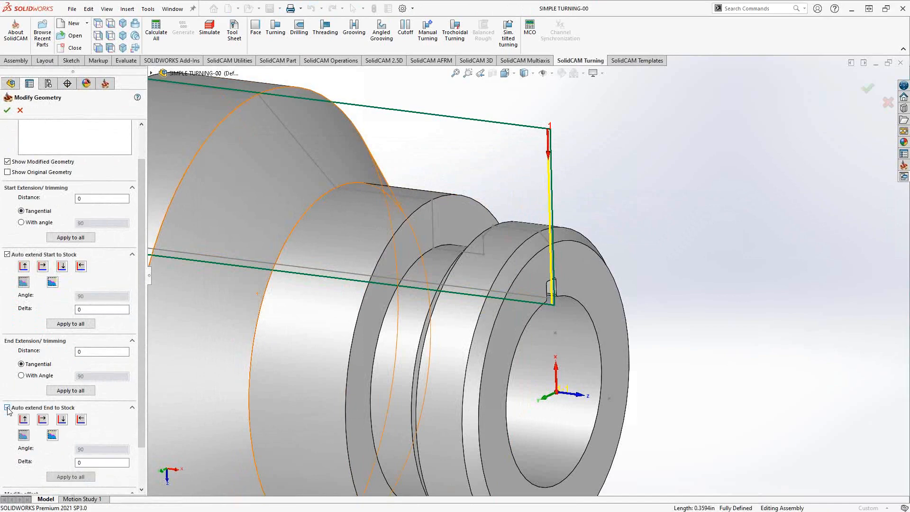
pyautogui.scroll(3)
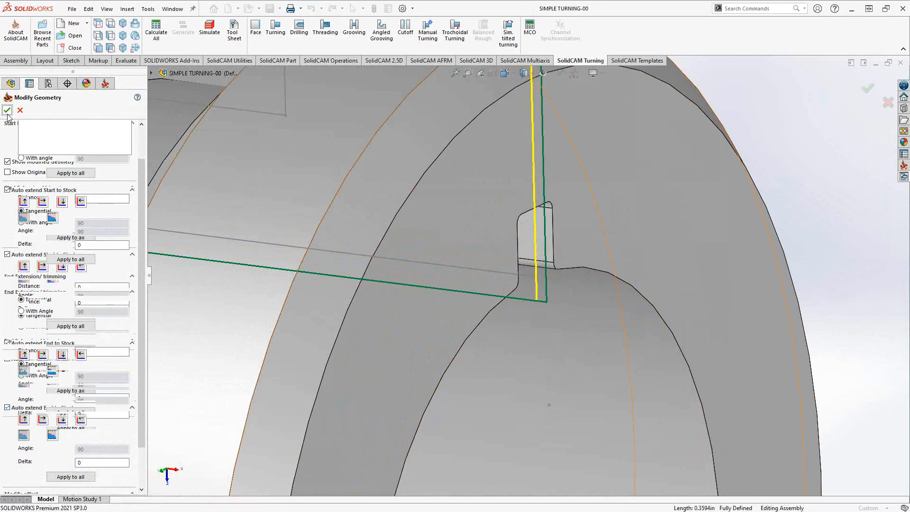
pyautogui.click(8, 110)
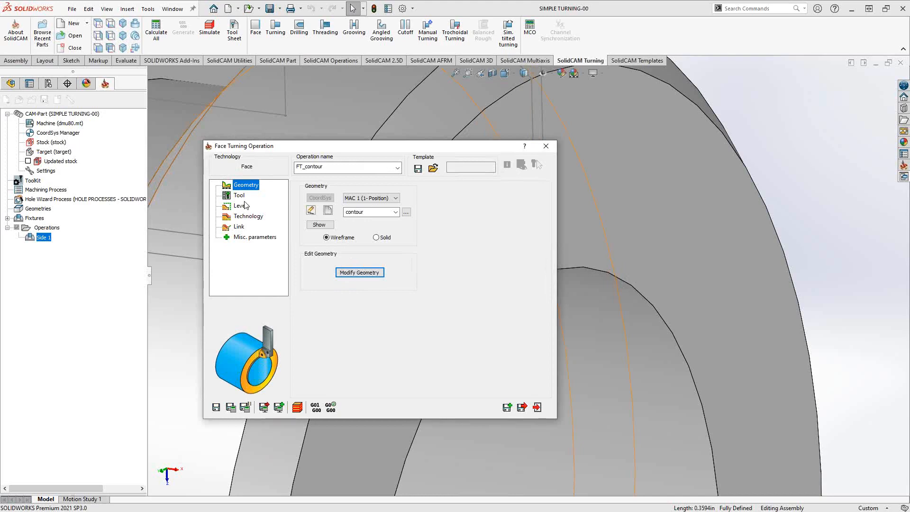
# Go to the operation's tool settings and bring up the tool library.
pyautogui.click(239, 194)
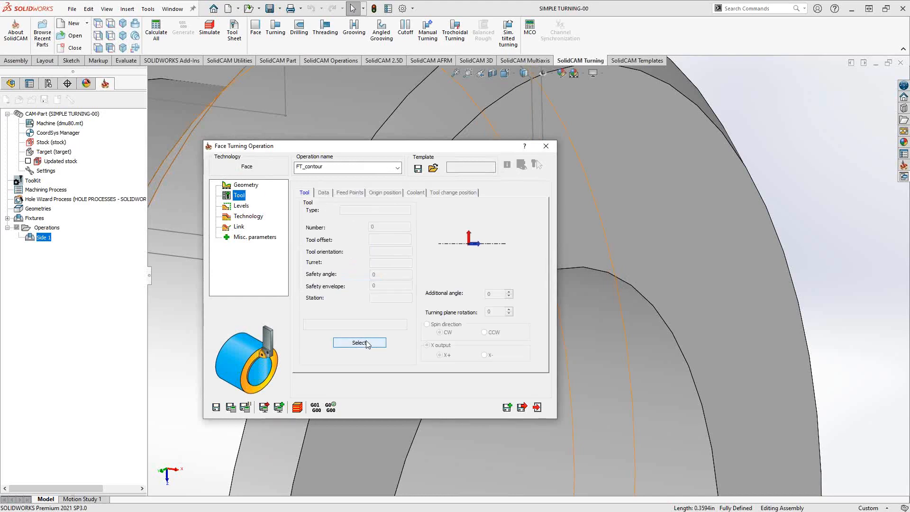
pyautogui.click(360, 343)
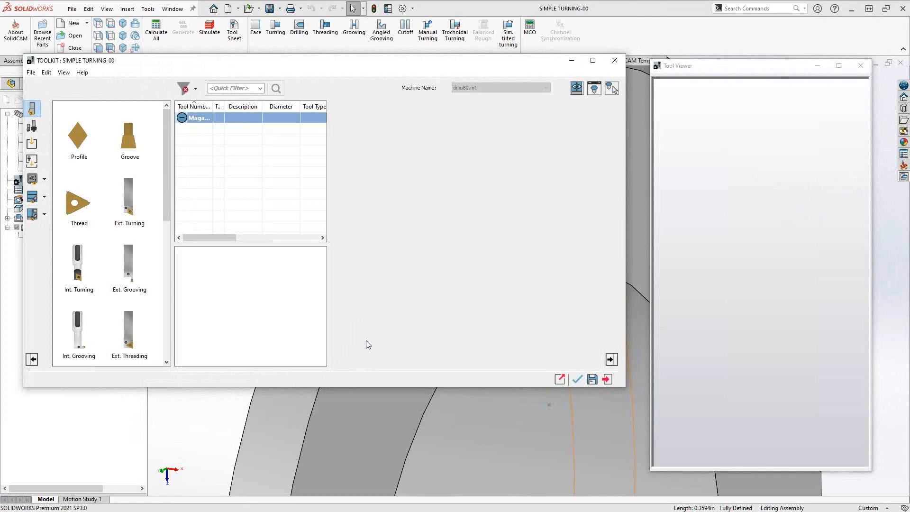
pyautogui.moveTo(205, 134)
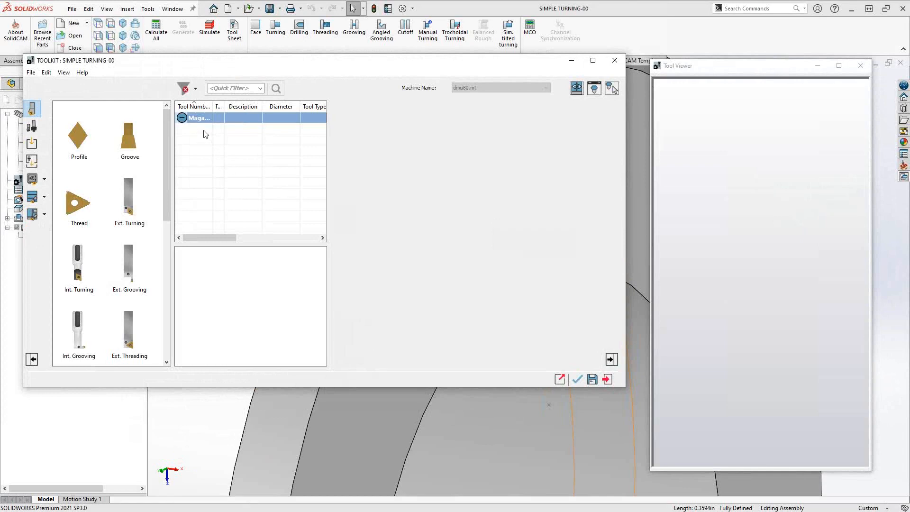
pyautogui.moveTo(241, 181)
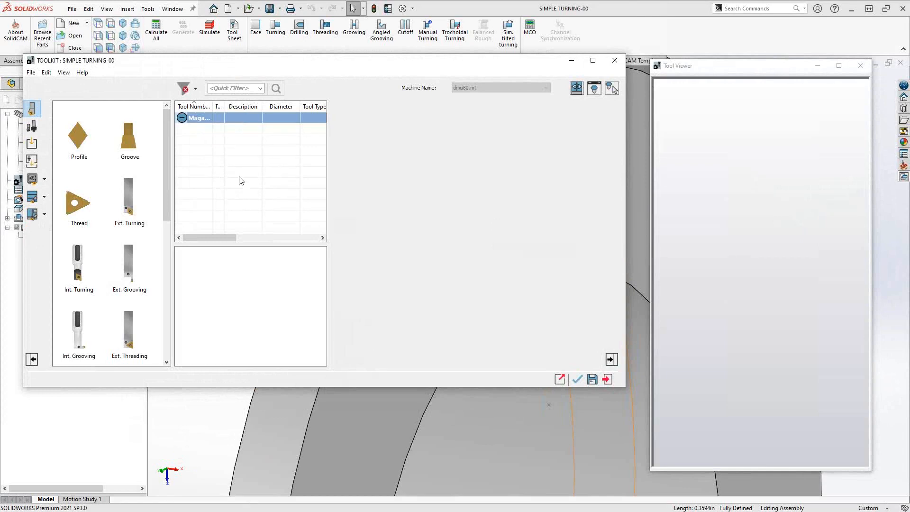
pyautogui.moveTo(238, 185)
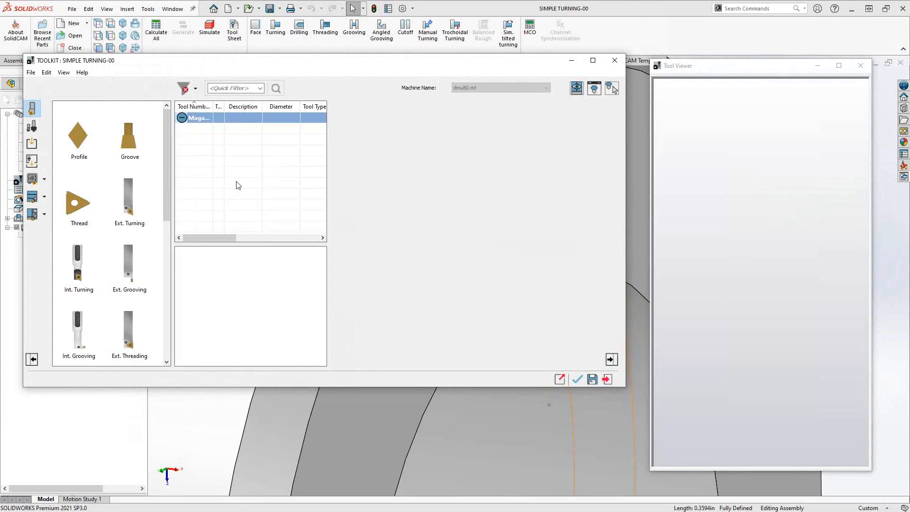
pyautogui.moveTo(226, 191)
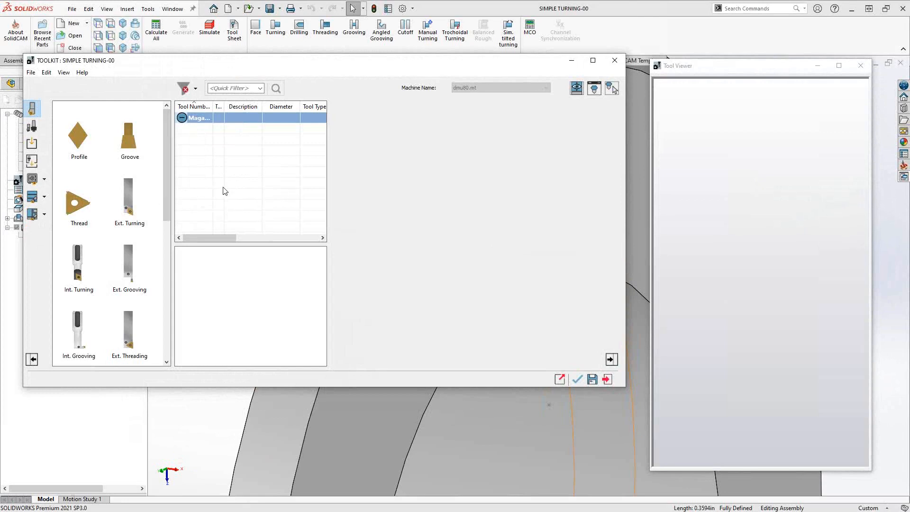
pyautogui.moveTo(87, 167)
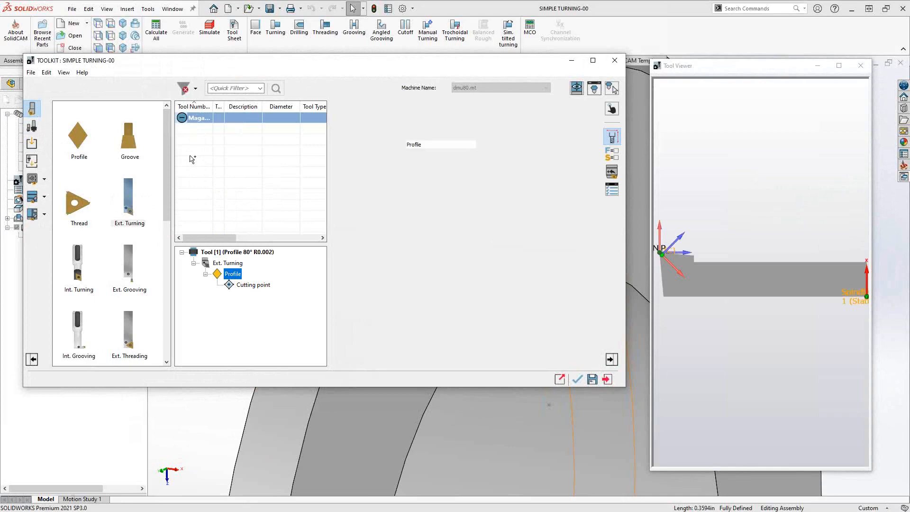
# Define the insert as CNMG with N clearance angle, 1/2" IC diameter and 1/32" corner radius.
pyautogui.click(232, 273)
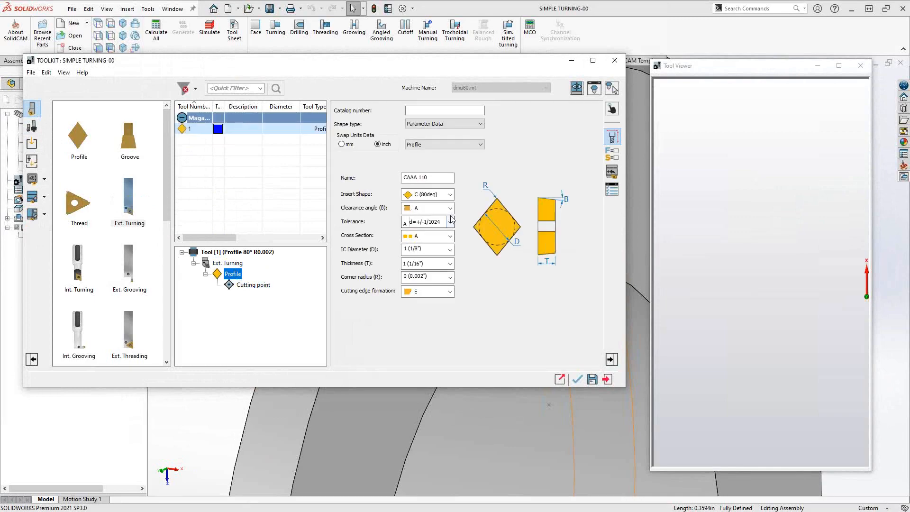
pyautogui.click(450, 208)
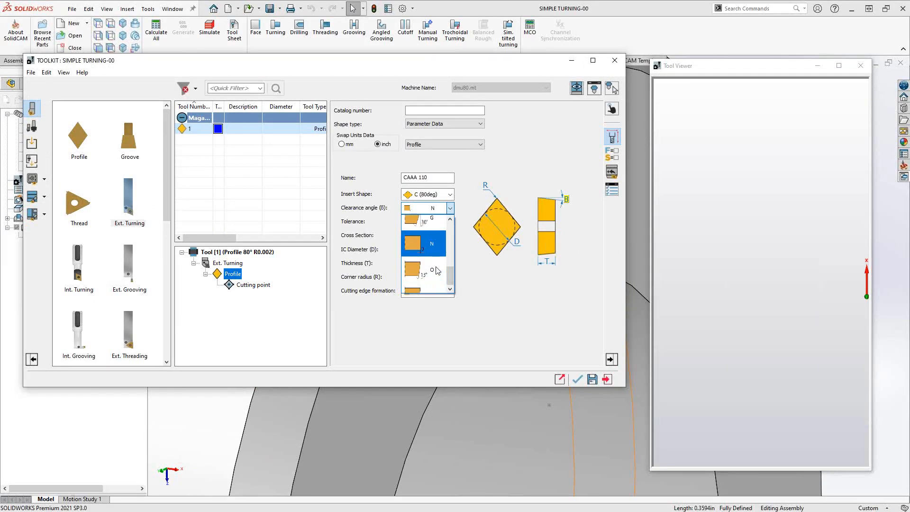
pyautogui.click(450, 221)
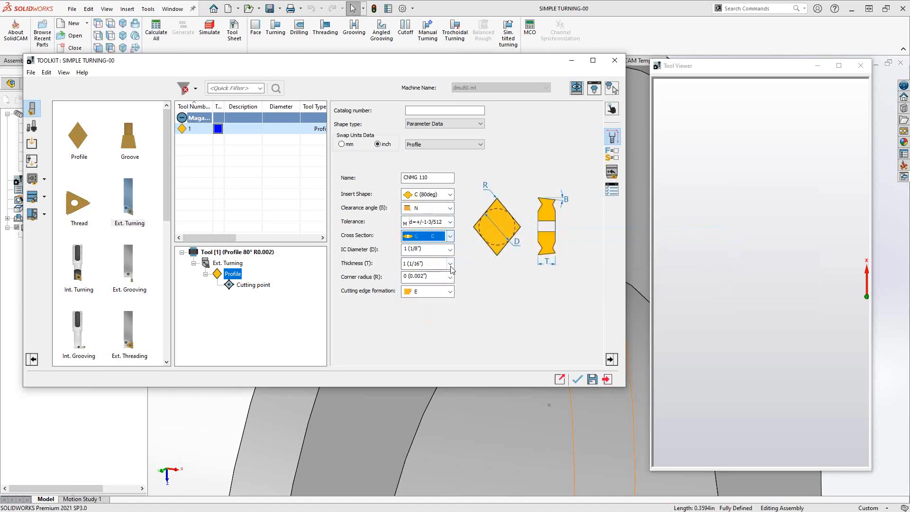
pyautogui.click(451, 249)
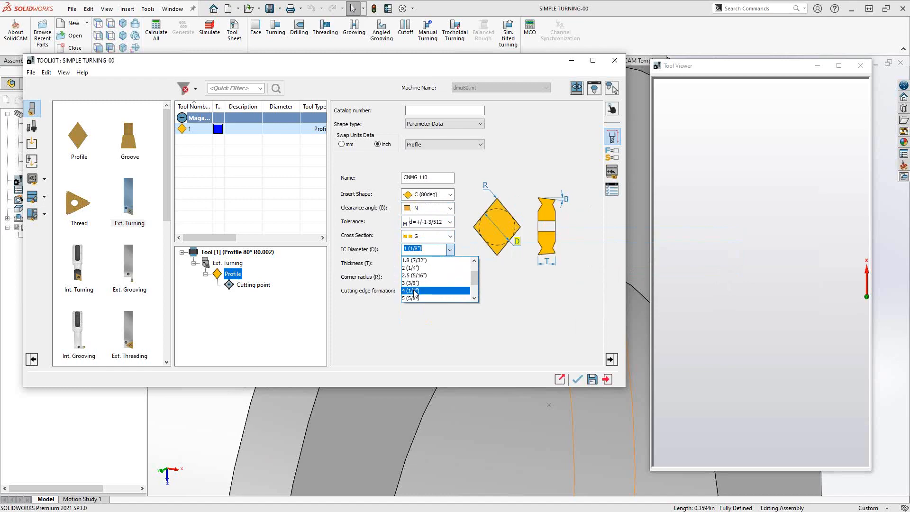
pyautogui.click(424, 290)
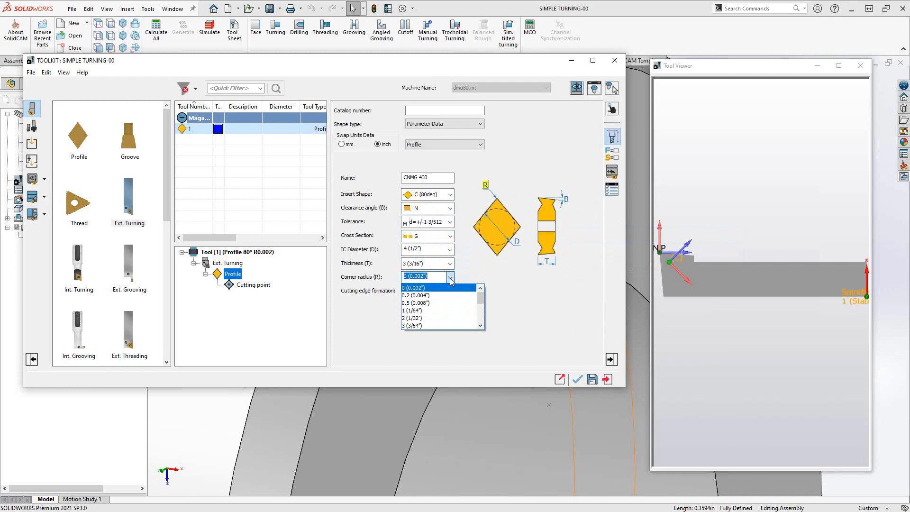
pyautogui.click(410, 318)
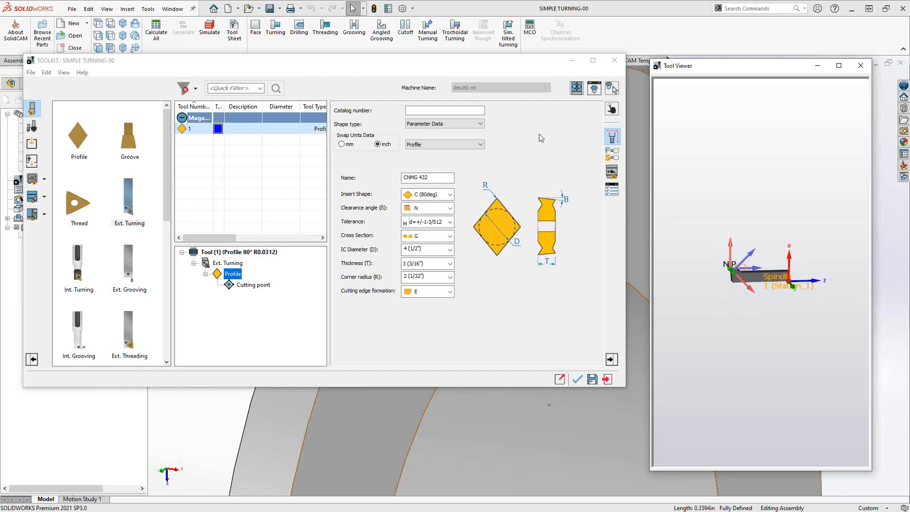
pyautogui.moveTo(579, 173)
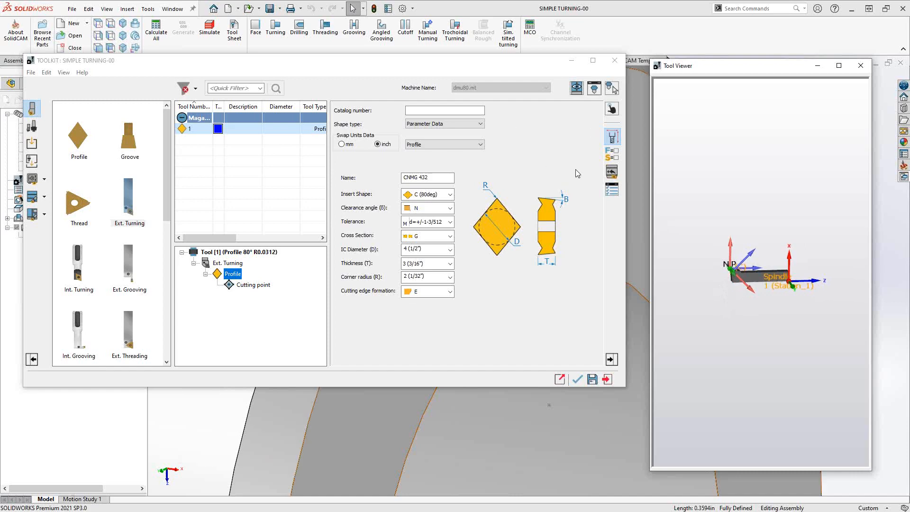
# Set the insert mounting Ry rotation to 90 and edit the Ext. Turning holder rotation.
pyautogui.click(612, 171)
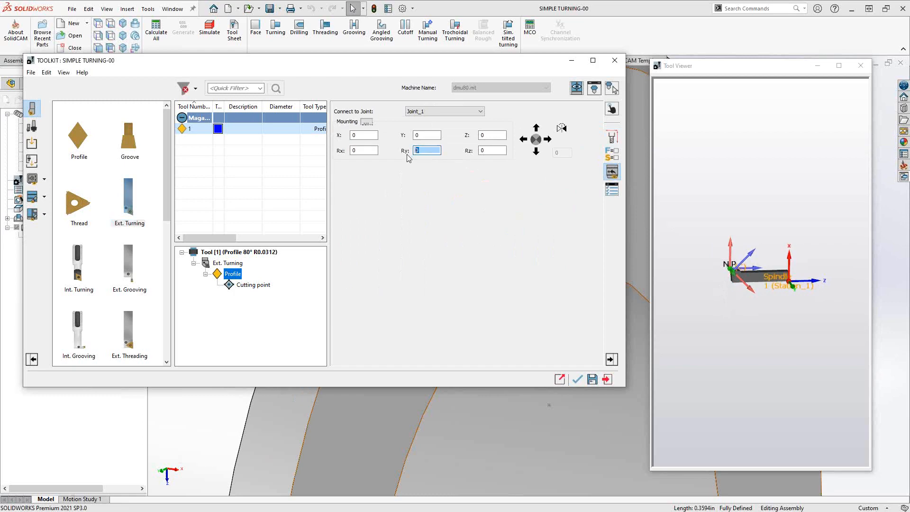
pyautogui.write('90')
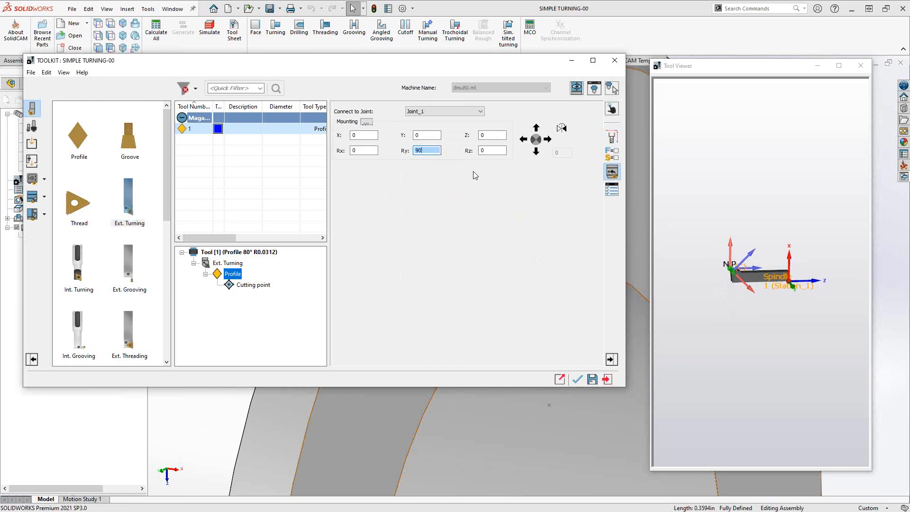
pyautogui.click(491, 151)
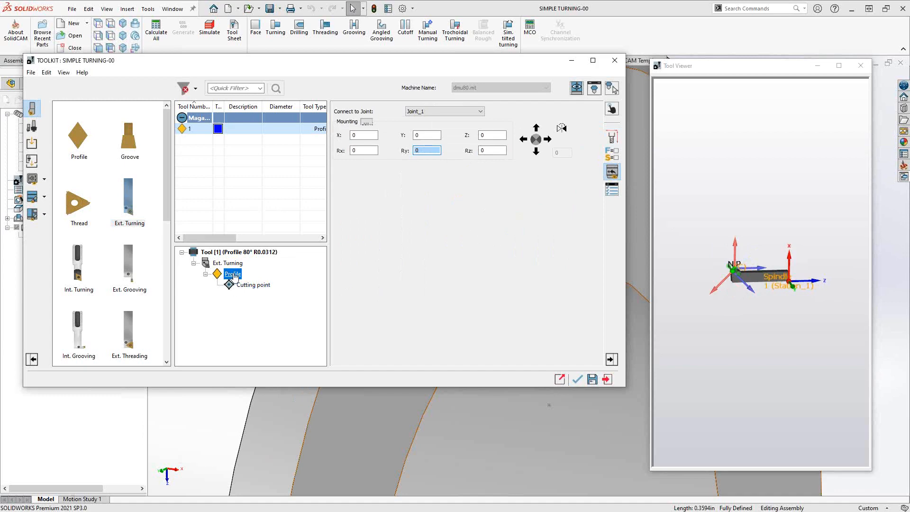
pyautogui.click(229, 263)
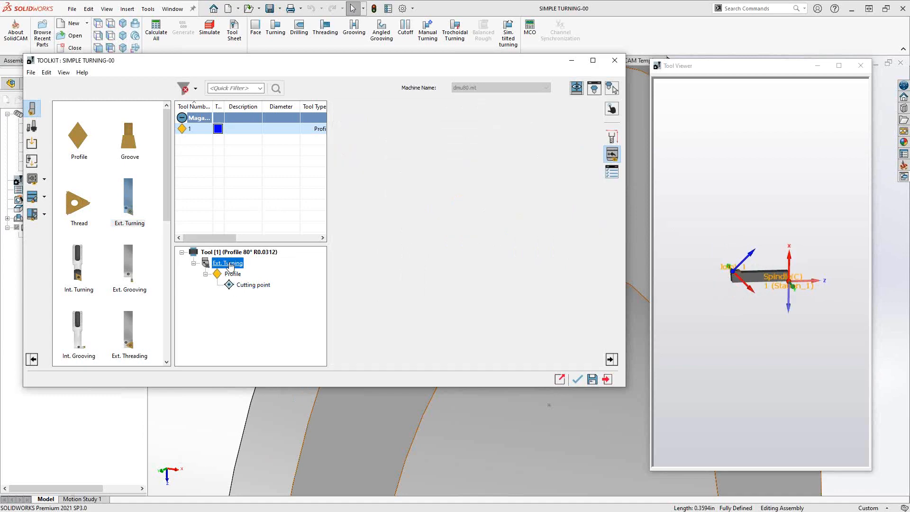
pyautogui.click(226, 263)
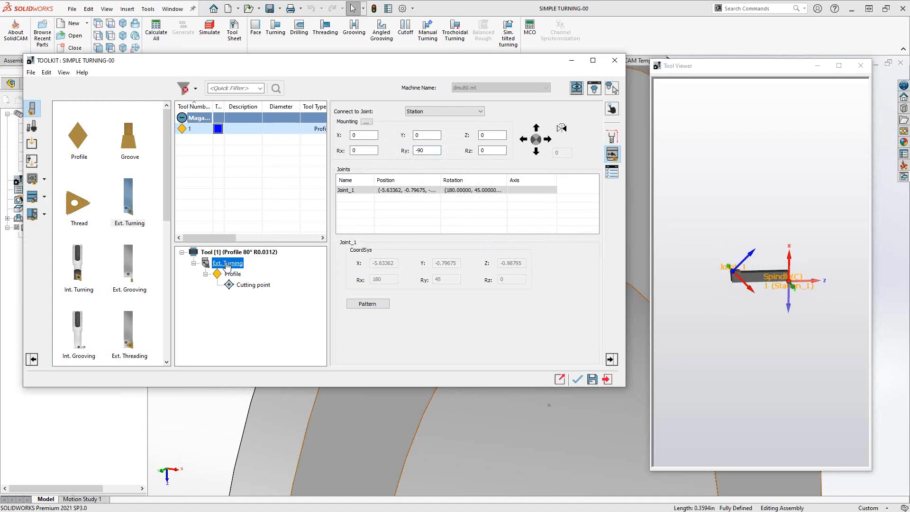
pyautogui.tripleClick(427, 151)
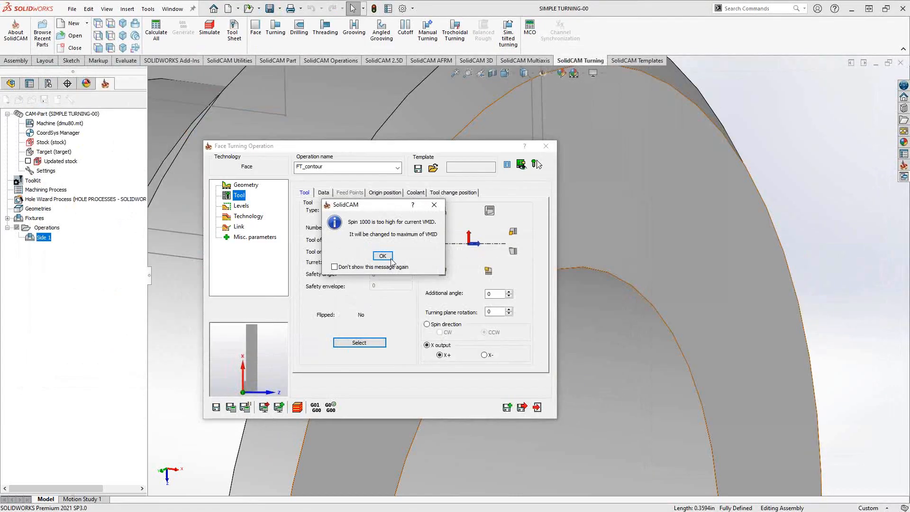
# Accept capping the spin so FT_contour's spin rate and finish become 900 rpm.
pyautogui.click(382, 256)
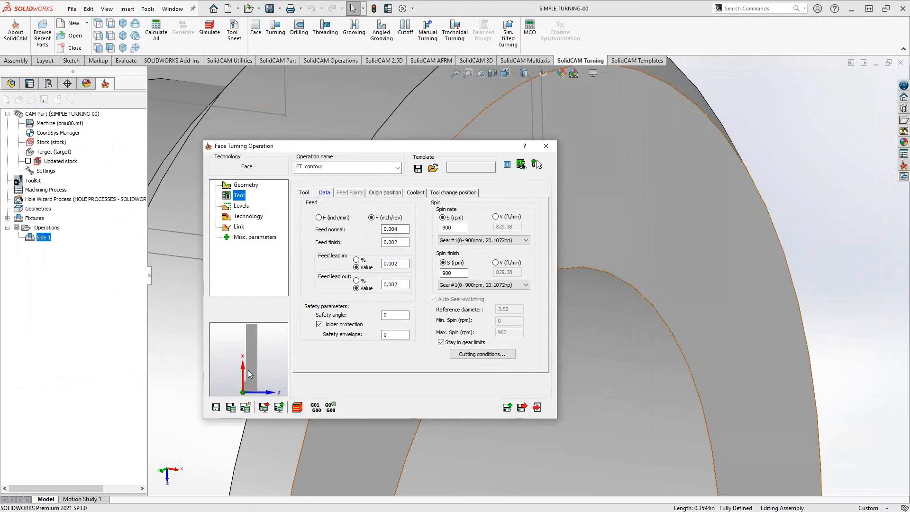
pyautogui.click(304, 193)
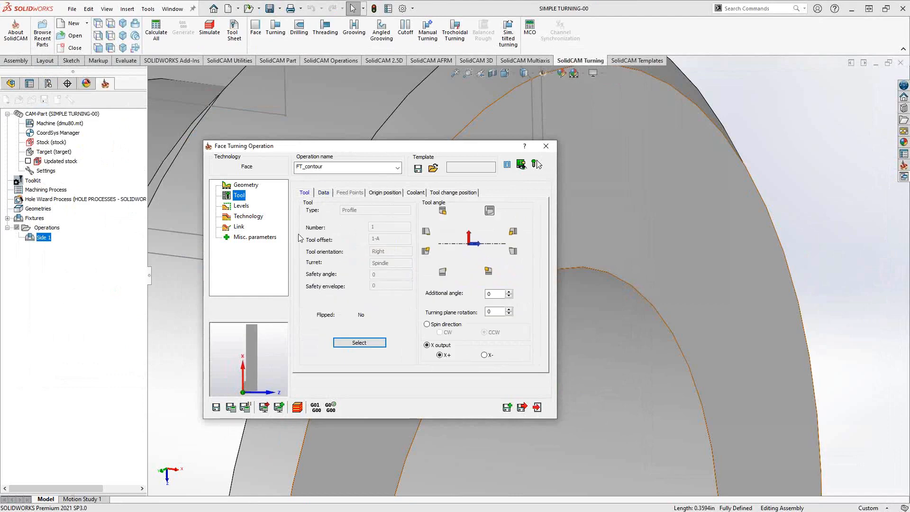
pyautogui.moveTo(486, 279)
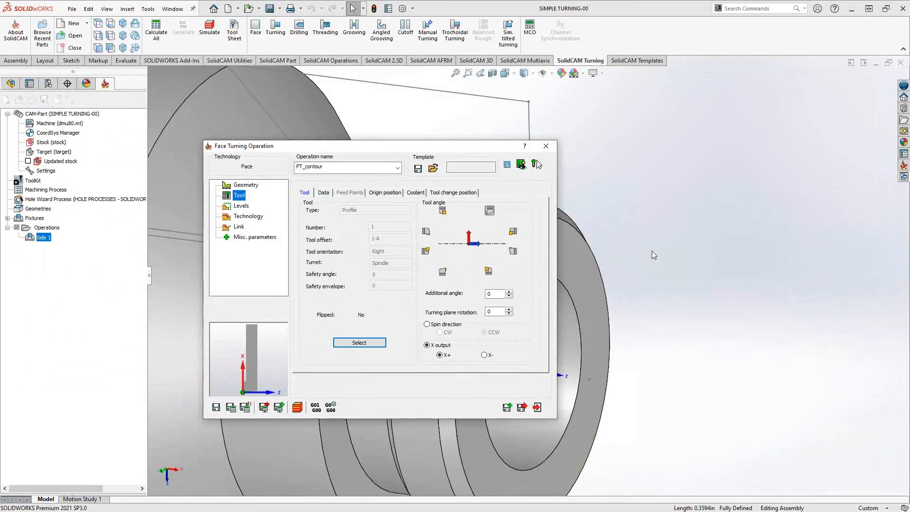
pyautogui.moveTo(253, 361)
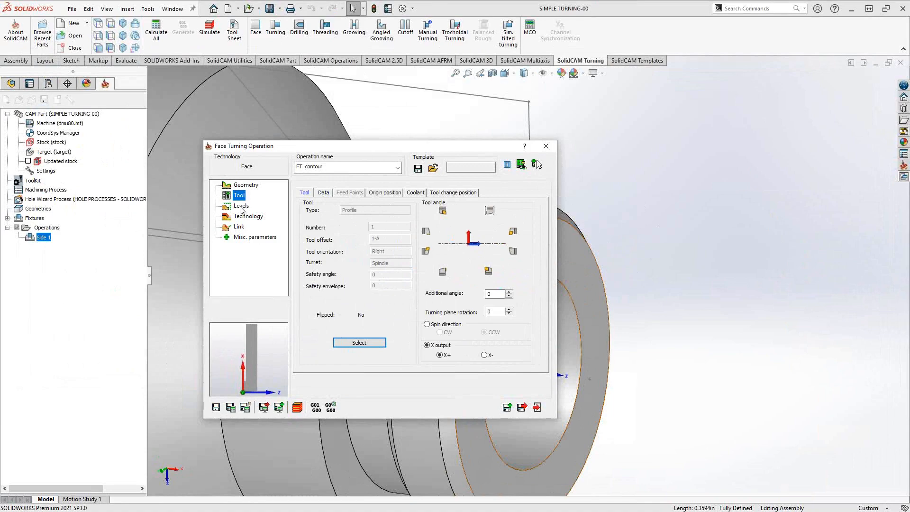
# Check the 0.03937 safety distance on Levels, then return to Technology.
pyautogui.click(248, 217)
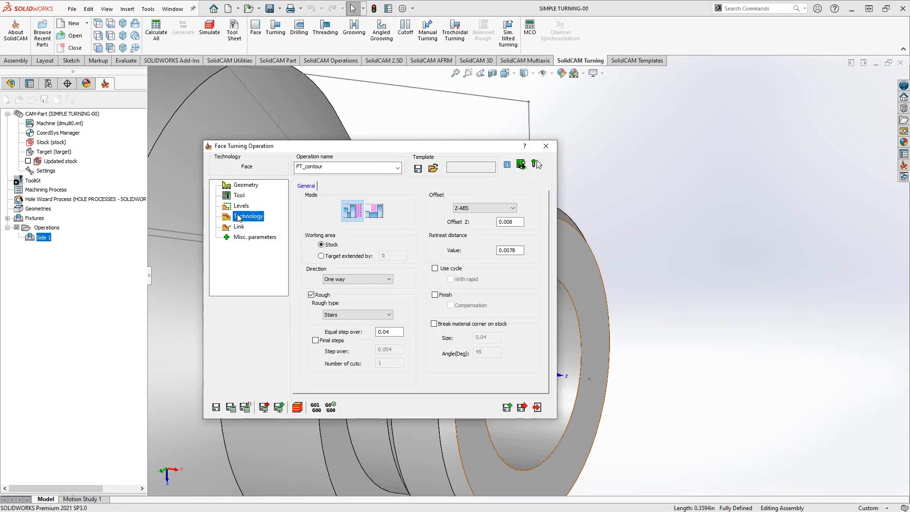
pyautogui.click(242, 206)
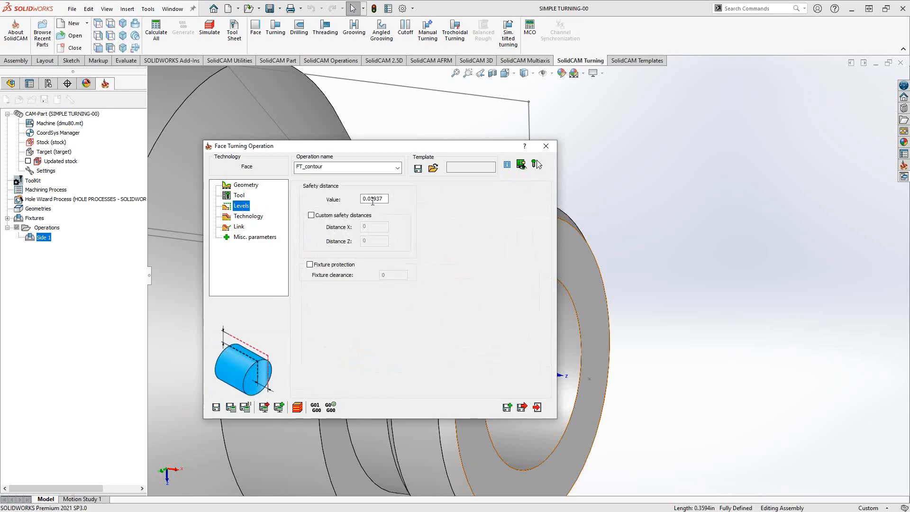
pyautogui.tripleClick(374, 199)
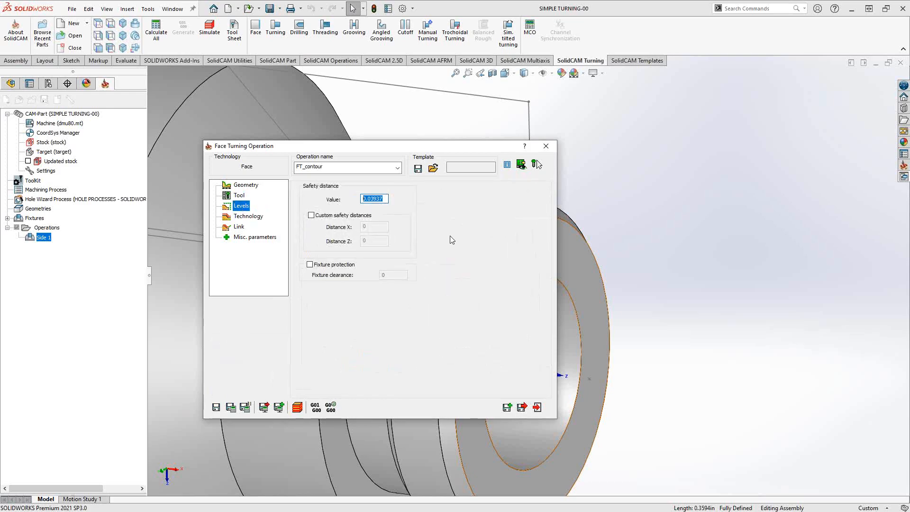
pyautogui.moveTo(434, 219)
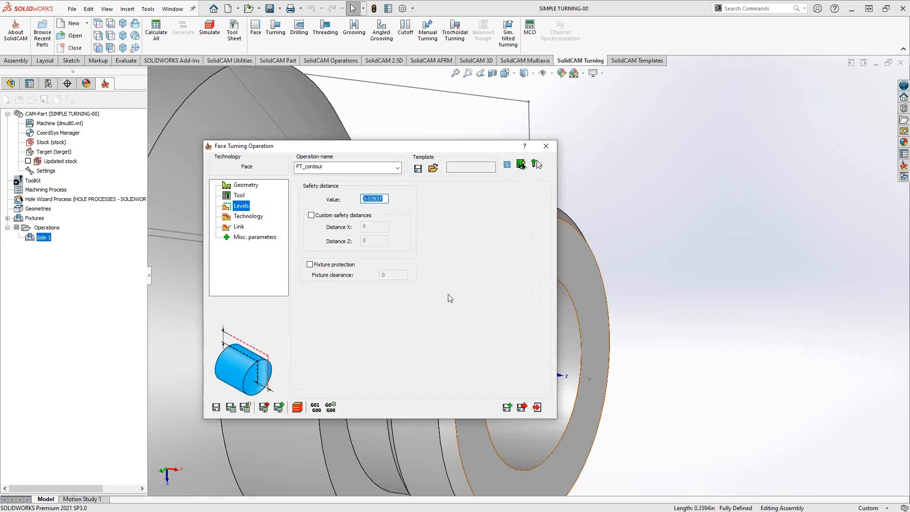
pyautogui.moveTo(260, 369)
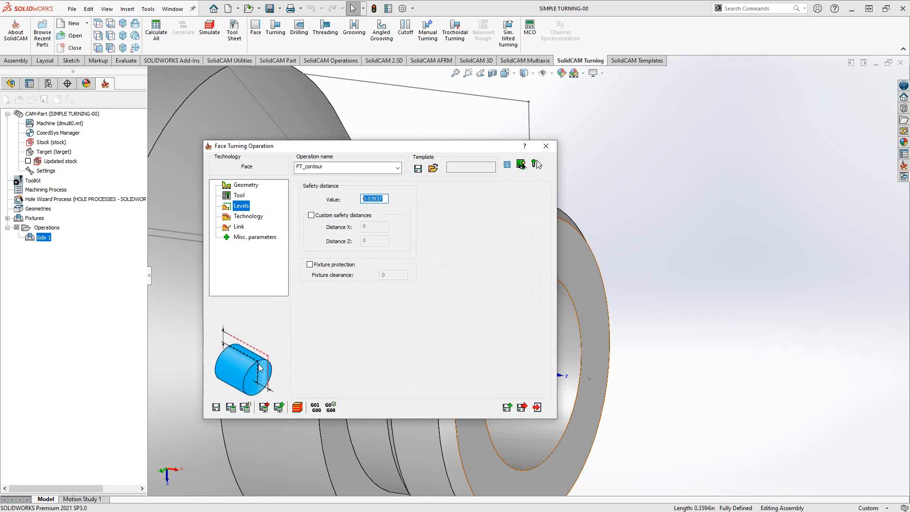
pyautogui.moveTo(272, 358)
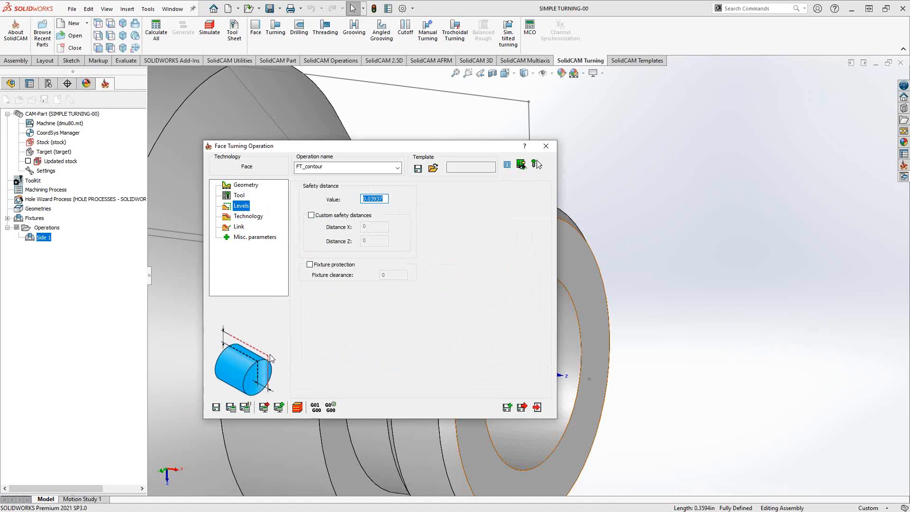
pyautogui.moveTo(275, 356)
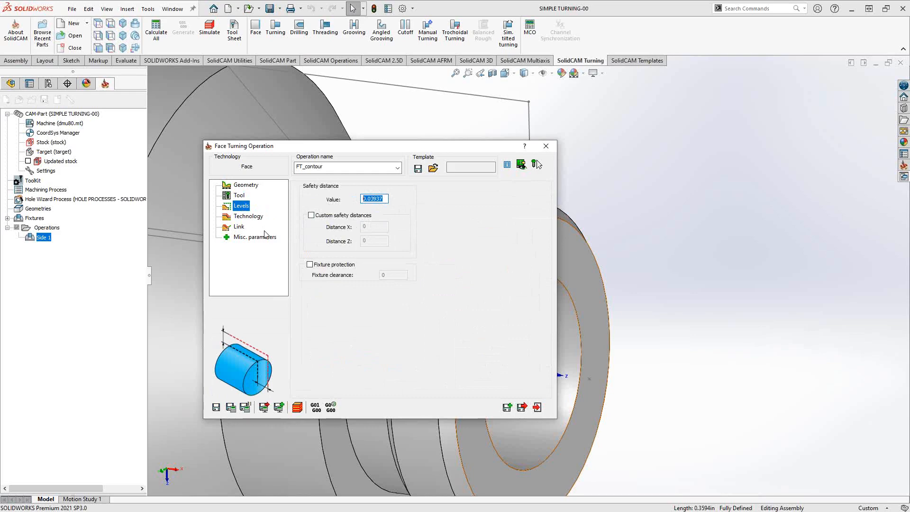
pyautogui.click(248, 216)
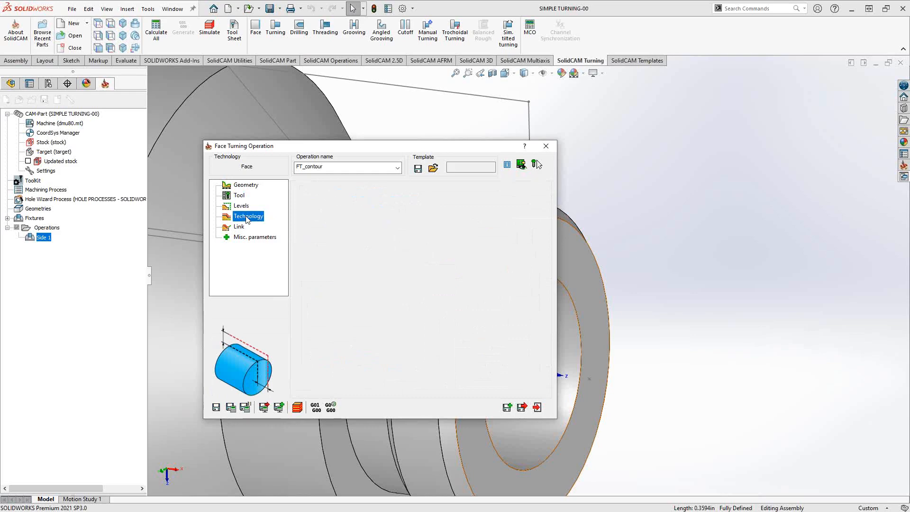
# Review the tool angle on the Tool page and come back to FT_contour's technology parameters.
pyautogui.click(249, 216)
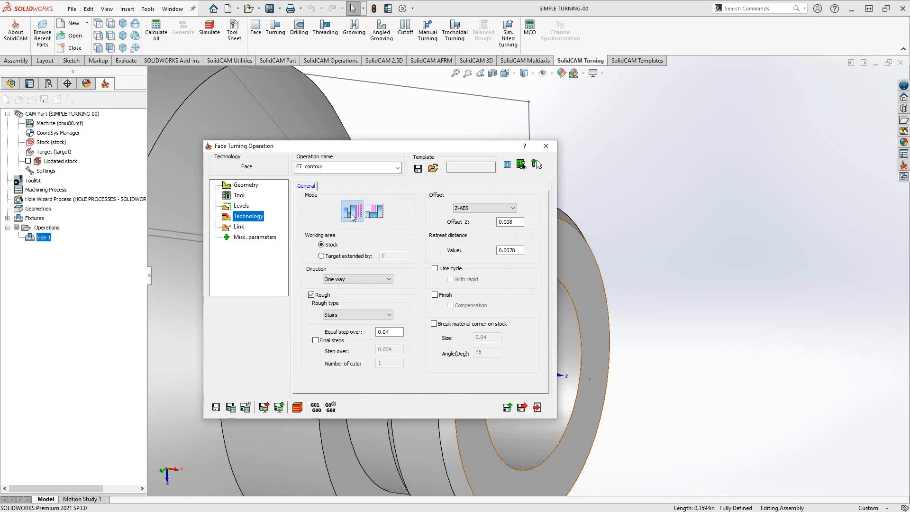
pyautogui.moveTo(352, 216)
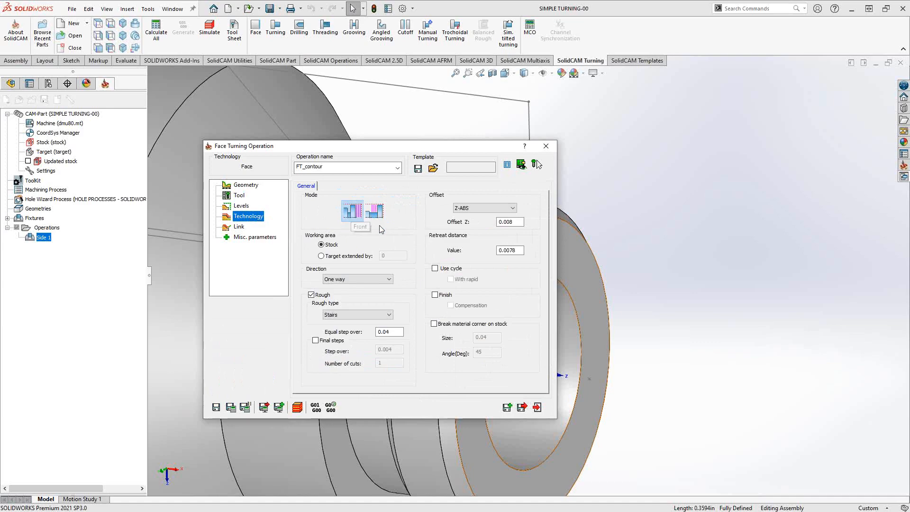
pyautogui.moveTo(379, 212)
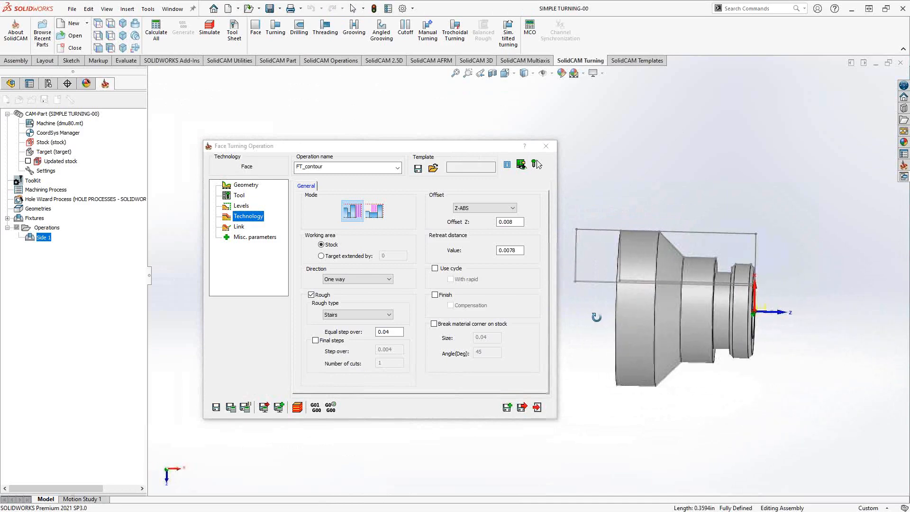
pyautogui.moveTo(659, 323)
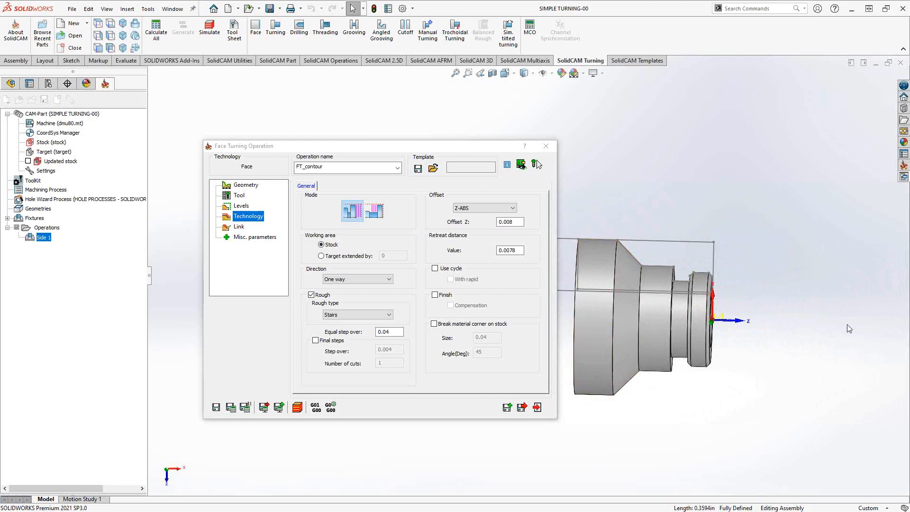
pyautogui.moveTo(884, 335)
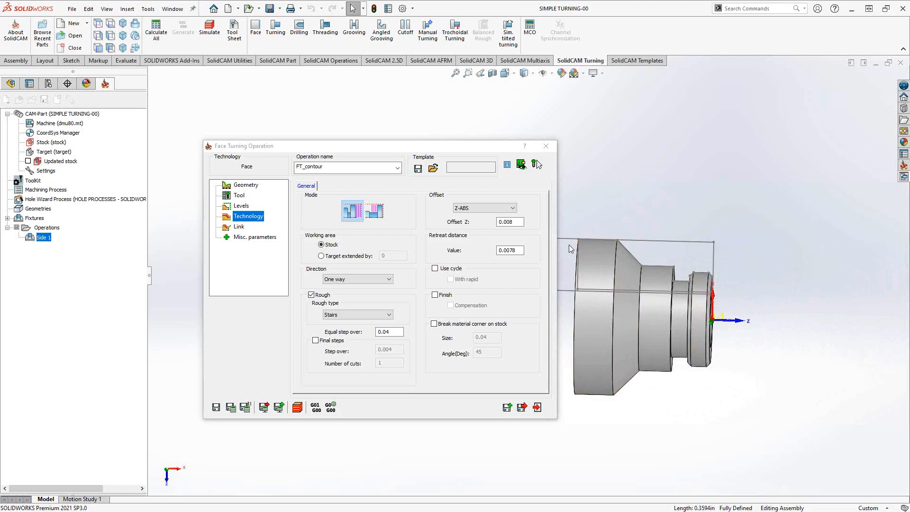
pyautogui.moveTo(377, 210)
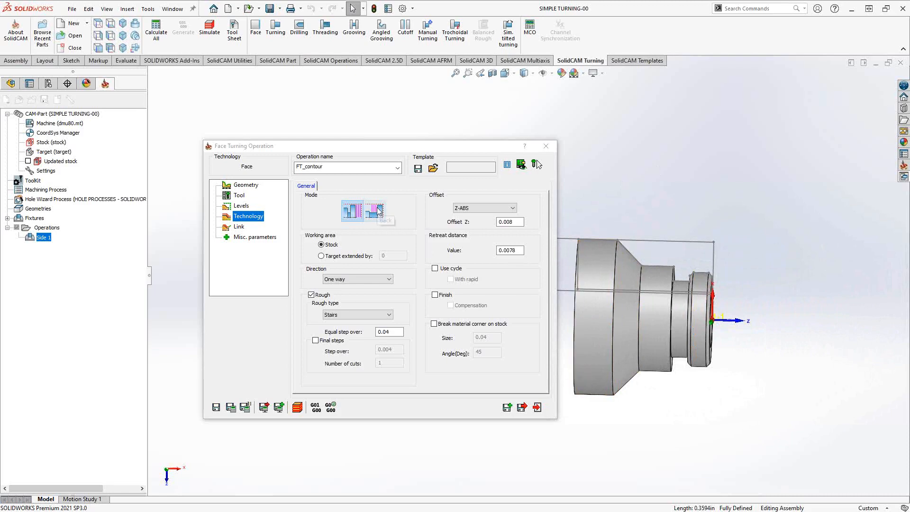
pyautogui.moveTo(380, 214)
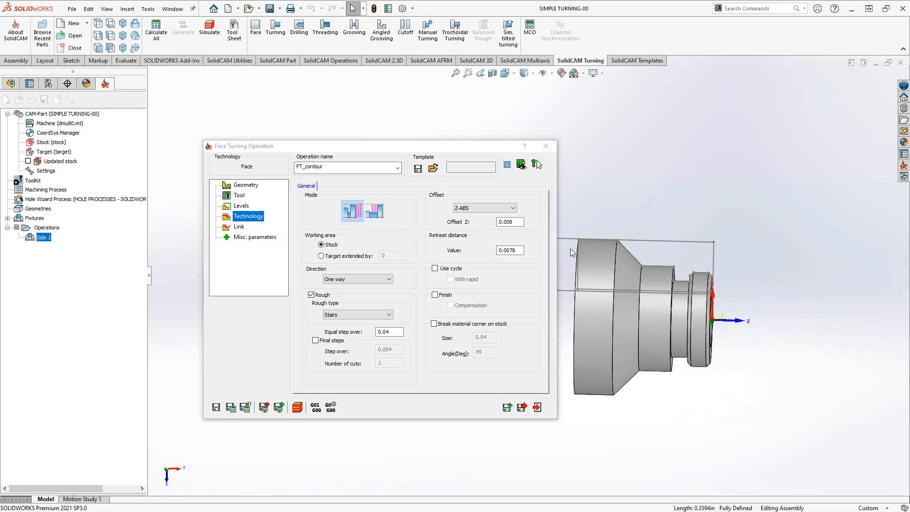
pyautogui.click(239, 196)
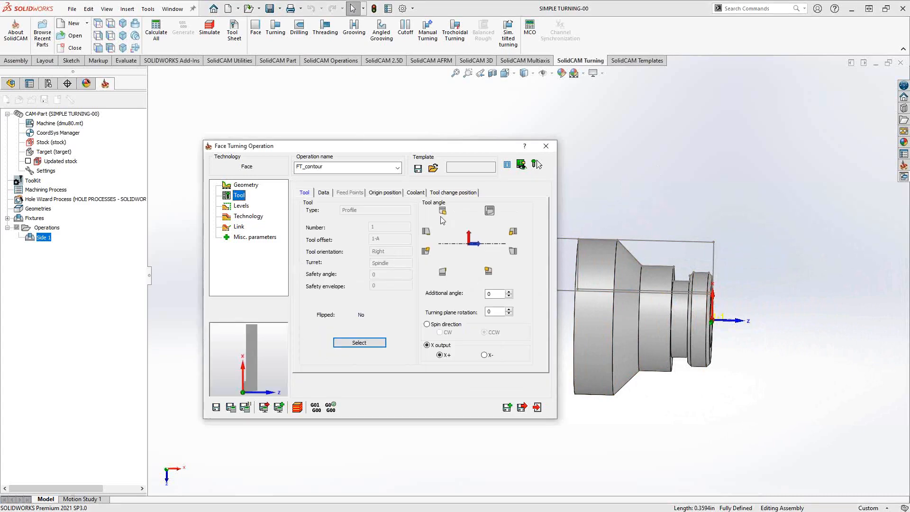
pyautogui.click(248, 216)
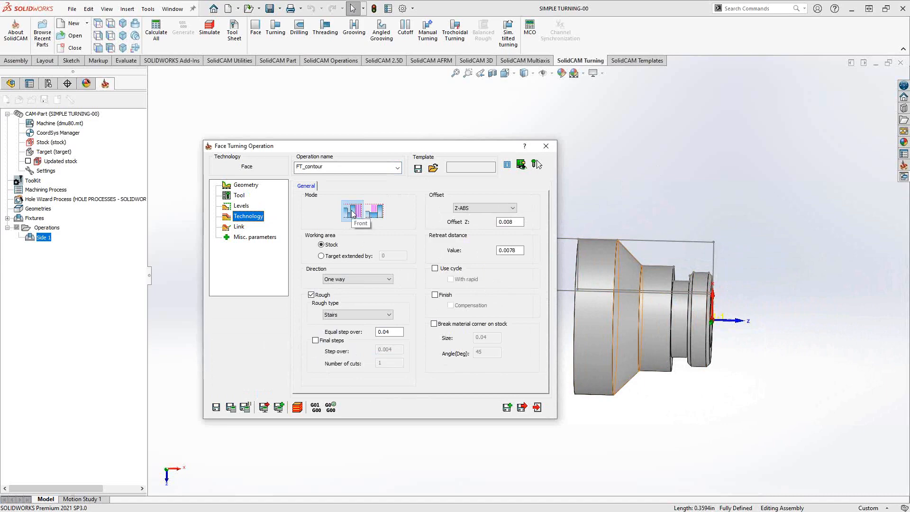
pyautogui.moveTo(353, 212)
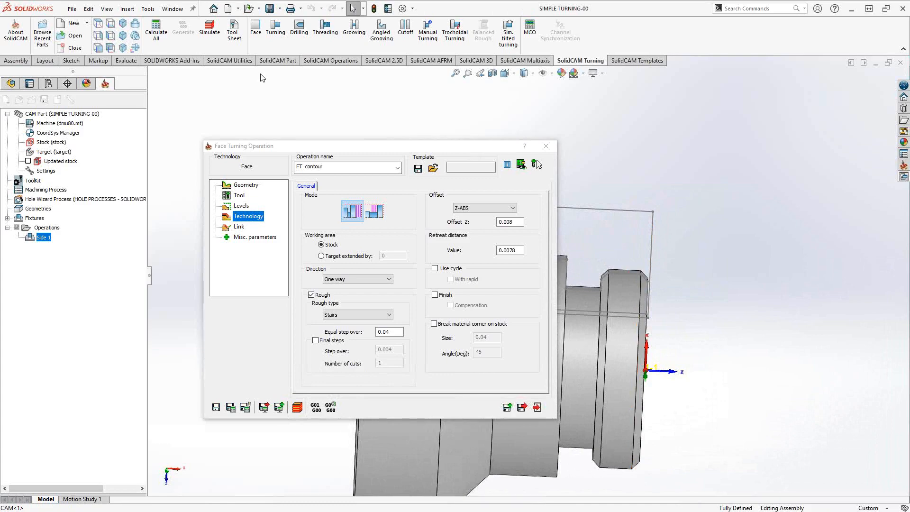
pyautogui.moveTo(134, 74)
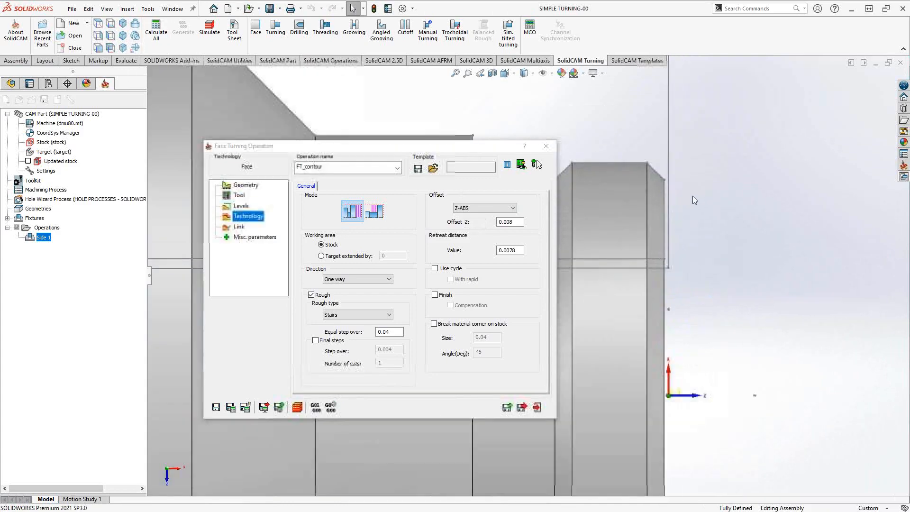
# Bring up the cutting Direction choices with the working area kept on stock.
pyautogui.click(248, 216)
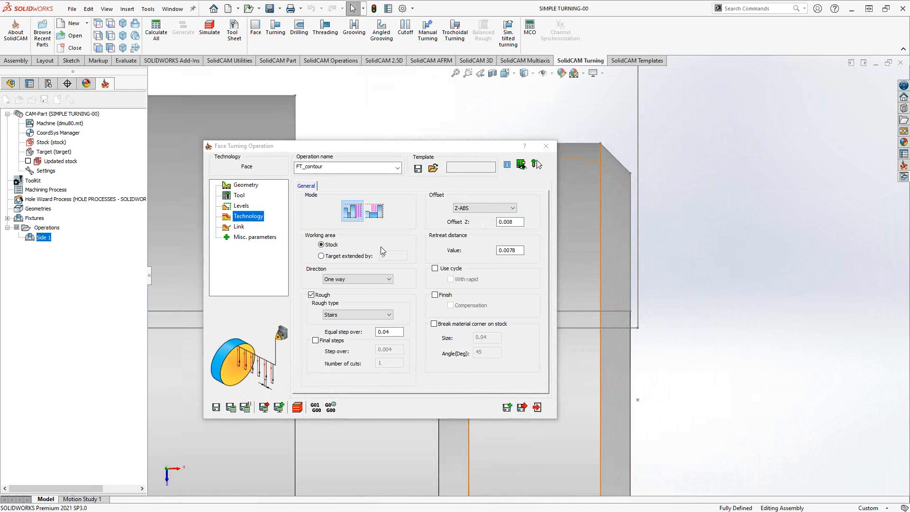
pyautogui.click(322, 244)
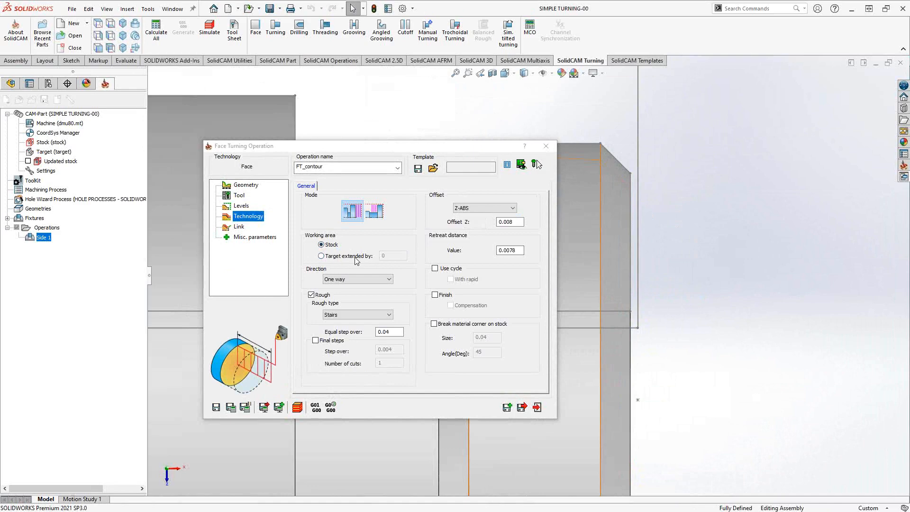
pyautogui.moveTo(370, 262)
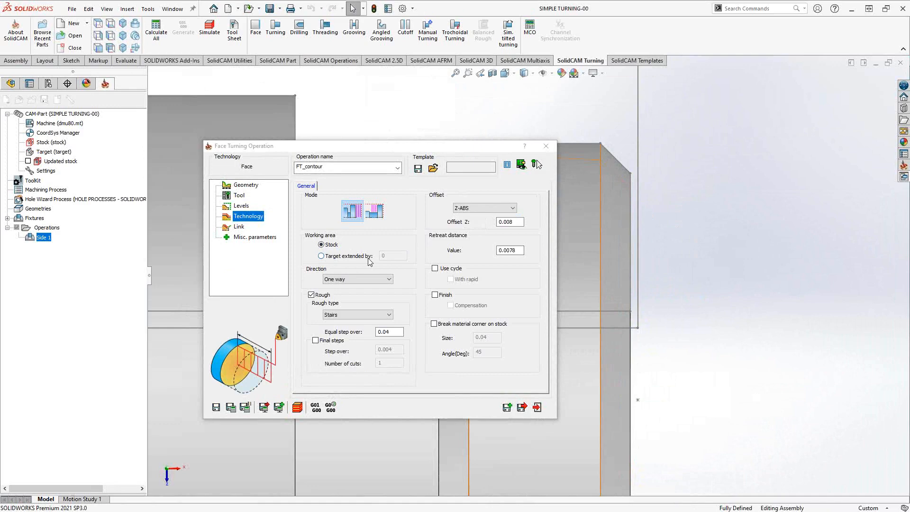
pyautogui.moveTo(627, 250)
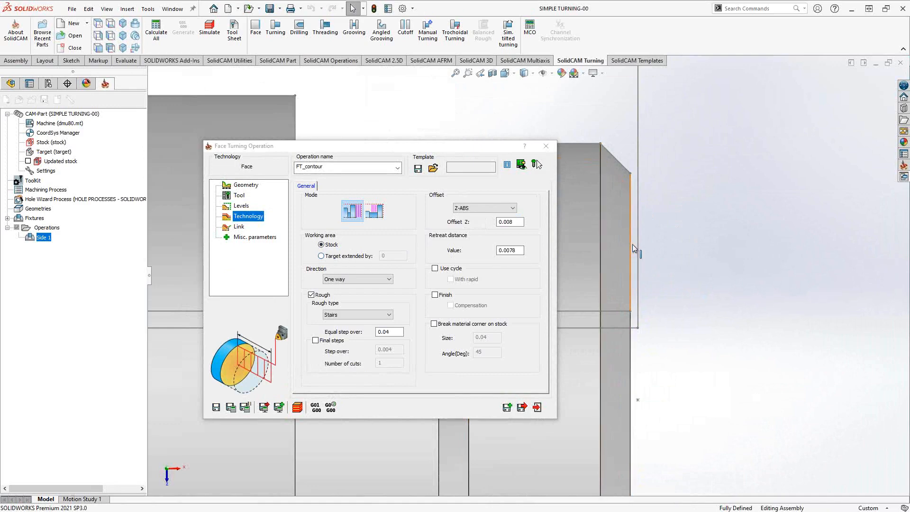
pyautogui.moveTo(683, 231)
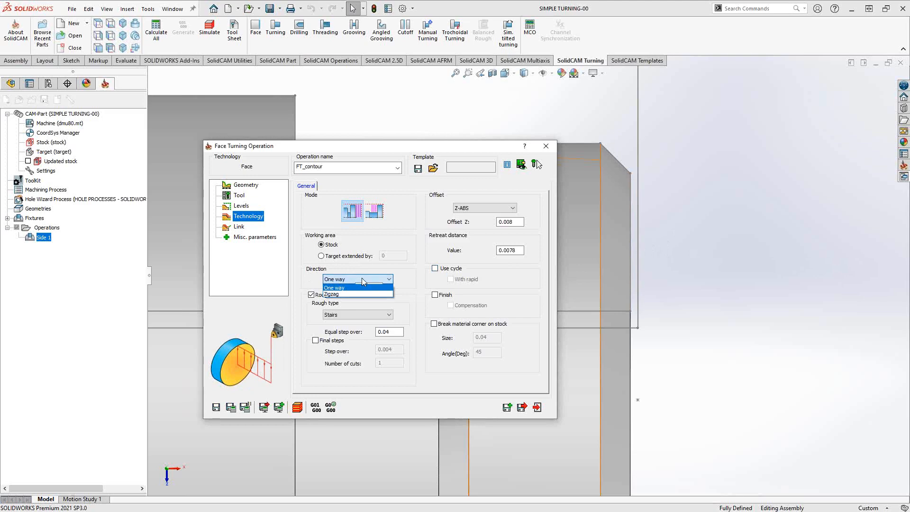
pyautogui.moveTo(342, 287)
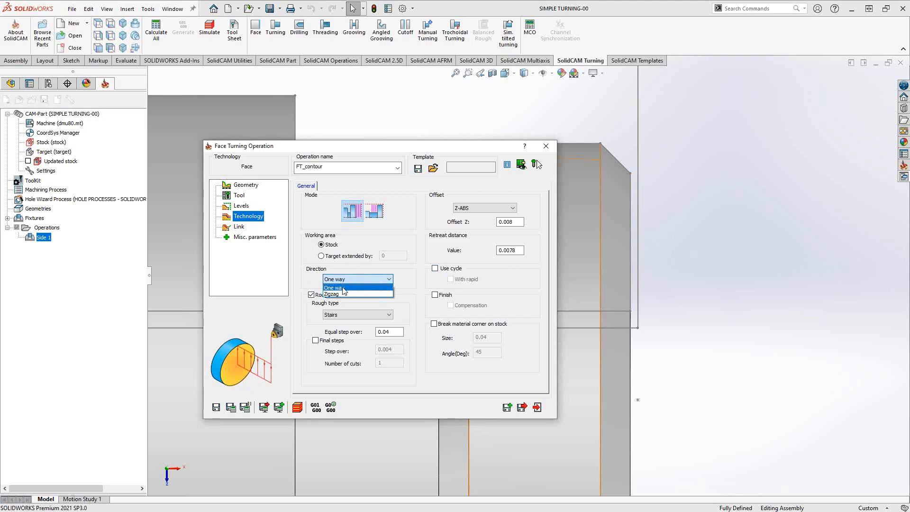
# Set cutting direction to One way and keep Stairs as the rough type.
pyautogui.click(332, 287)
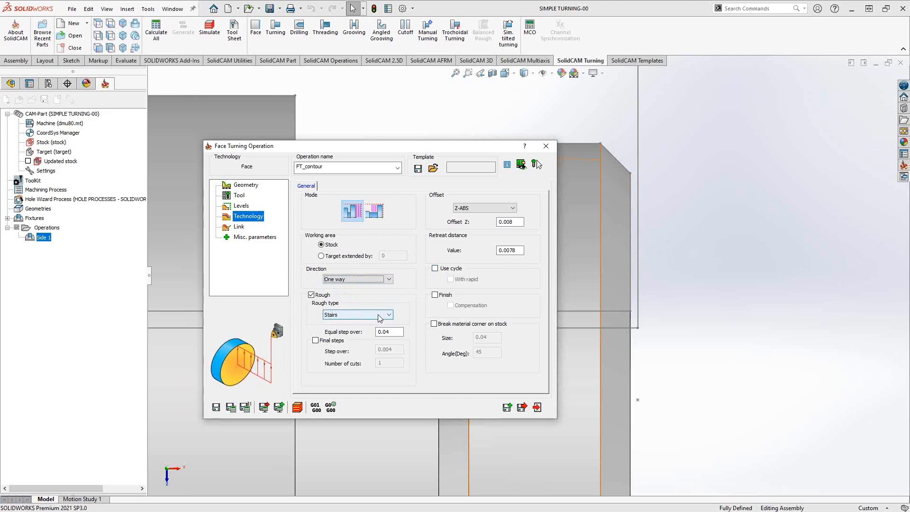
pyautogui.click(389, 314)
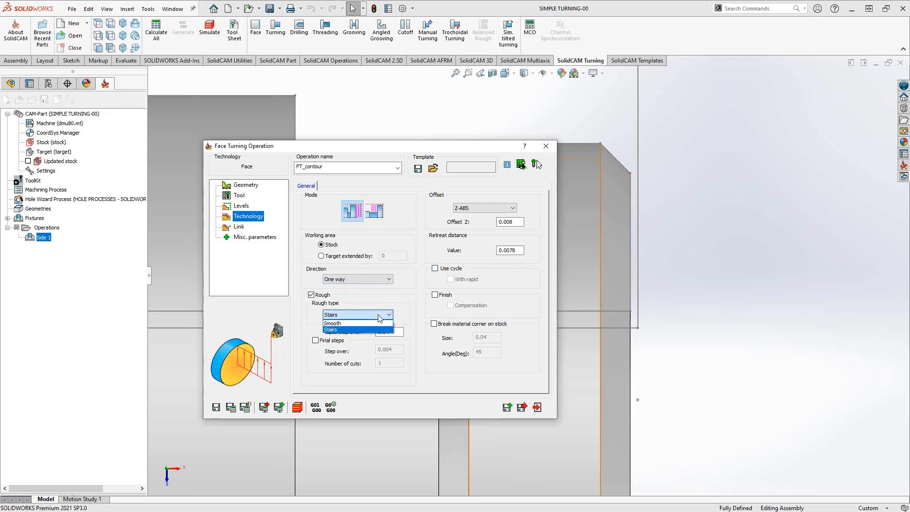
pyautogui.click(330, 329)
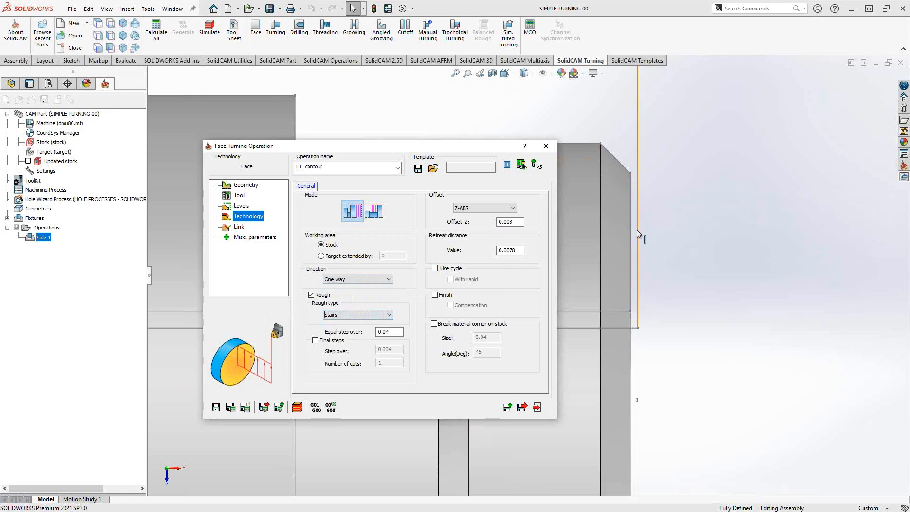
pyautogui.click(357, 315)
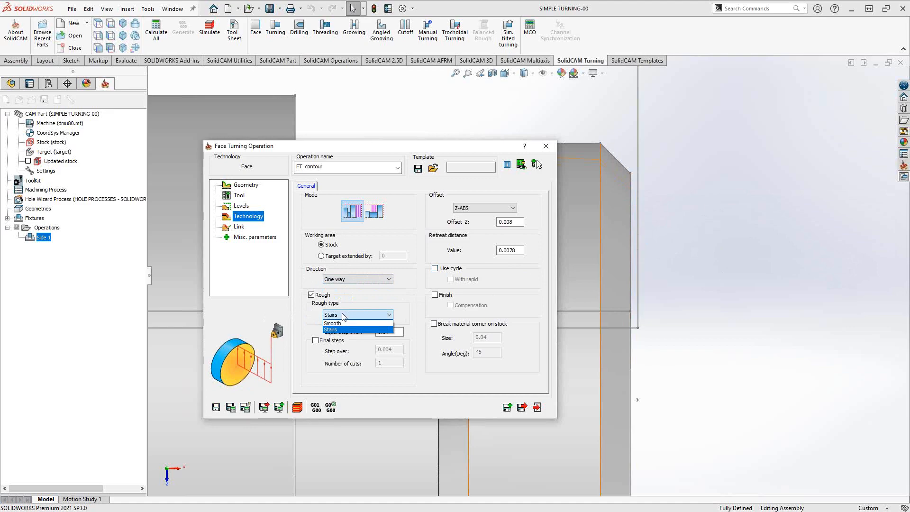
pyautogui.click(330, 329)
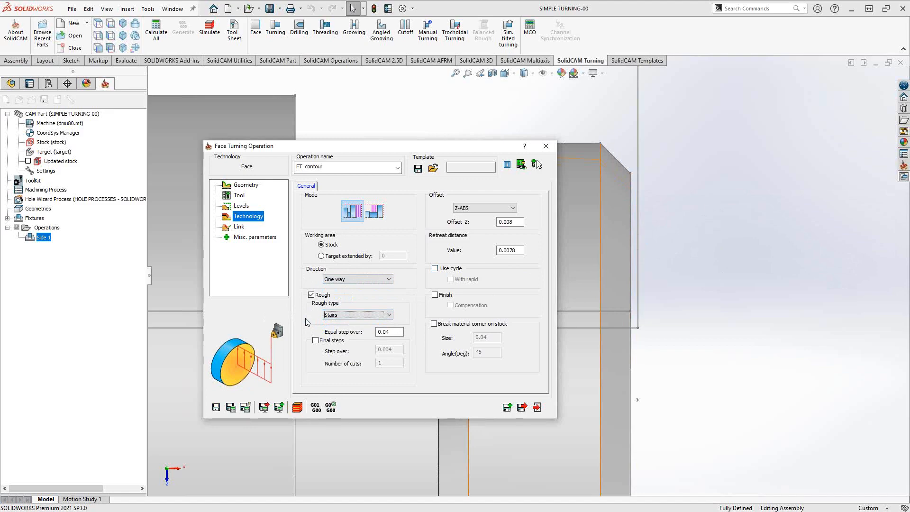
# Confirm equal step over 0.04, Z offset 0.008 and retreat distance 0.0078.
pyautogui.tripleClick(388, 332)
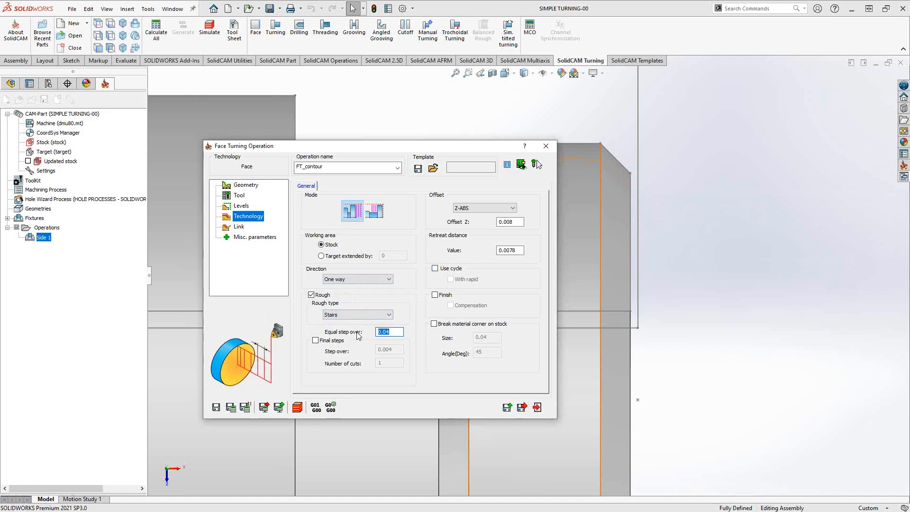
pyautogui.moveTo(635, 287)
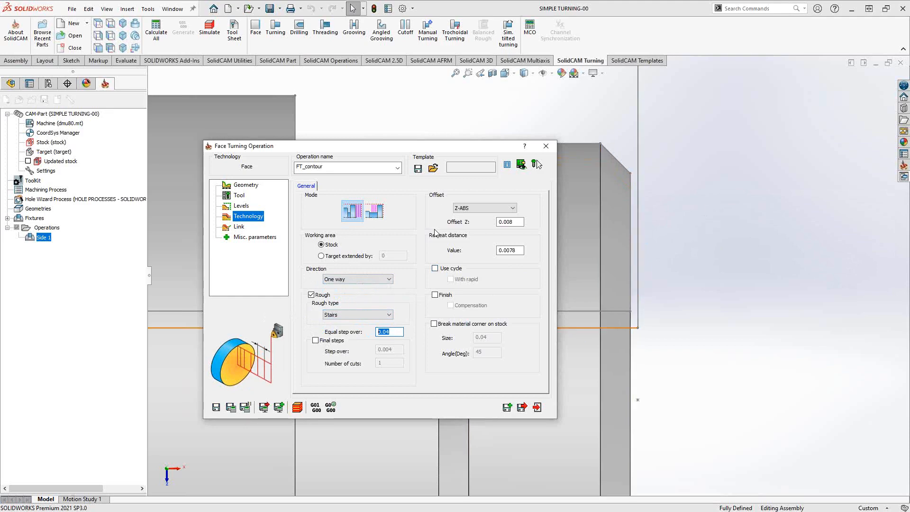
pyautogui.moveTo(501, 229)
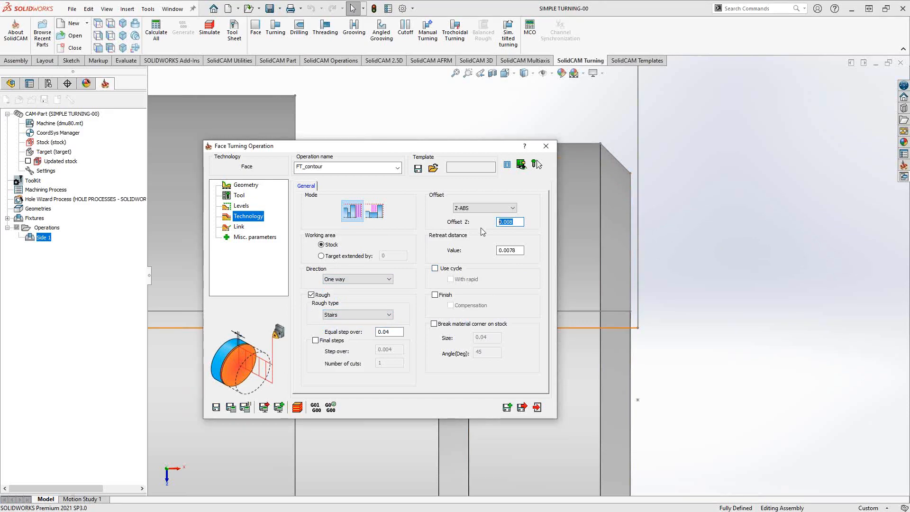
pyautogui.moveTo(481, 232)
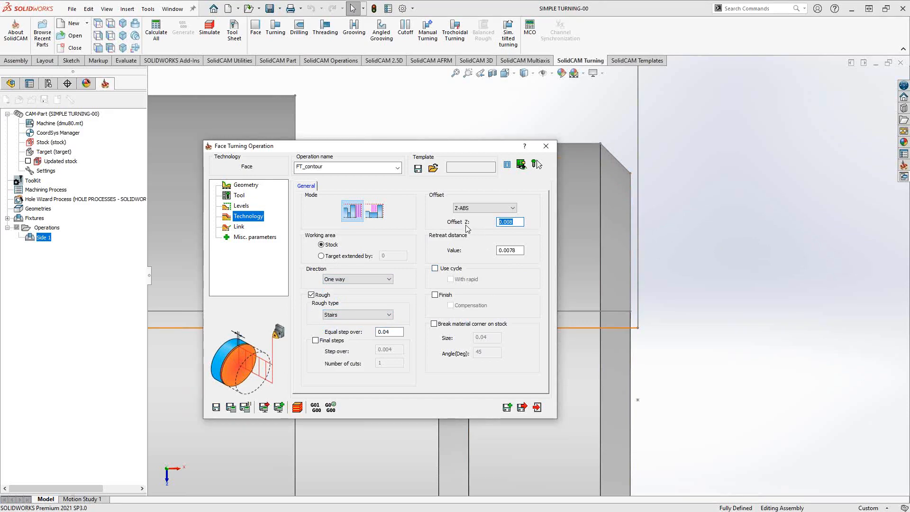
pyautogui.click(509, 250)
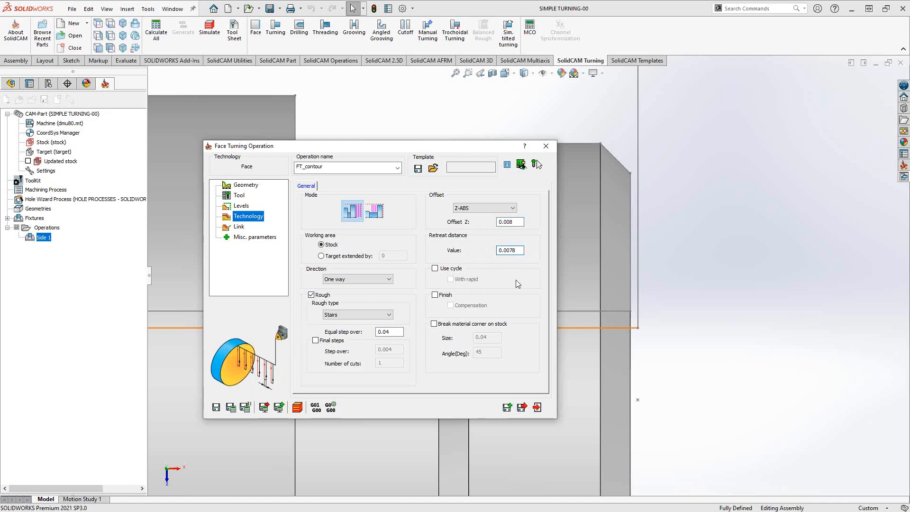
pyautogui.click(509, 250)
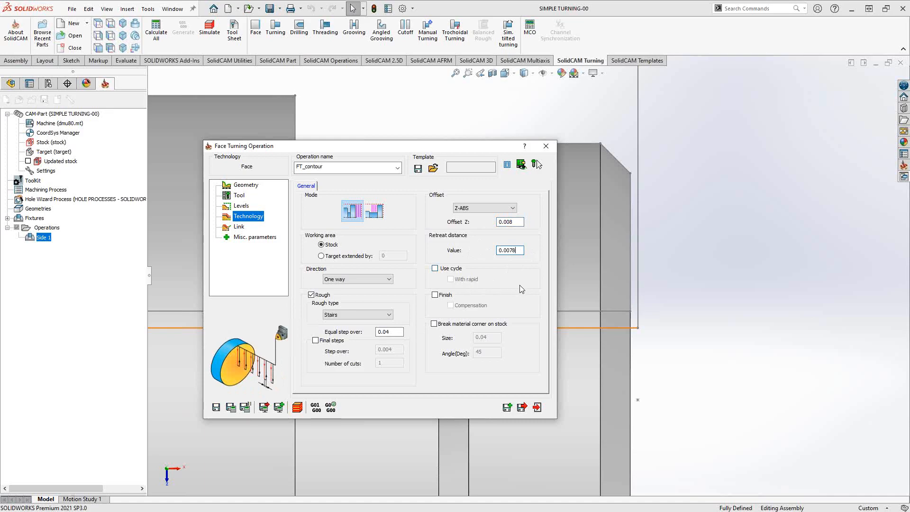
pyautogui.moveTo(520, 288)
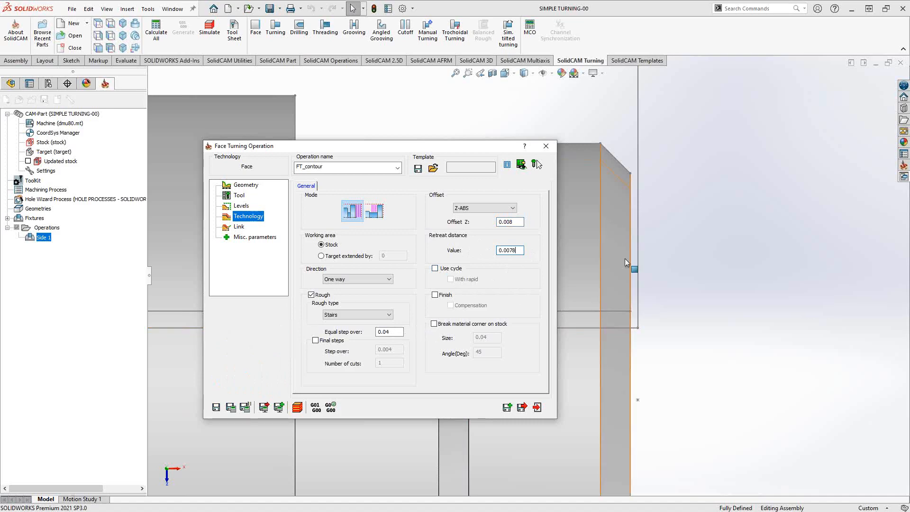
pyautogui.click(435, 295)
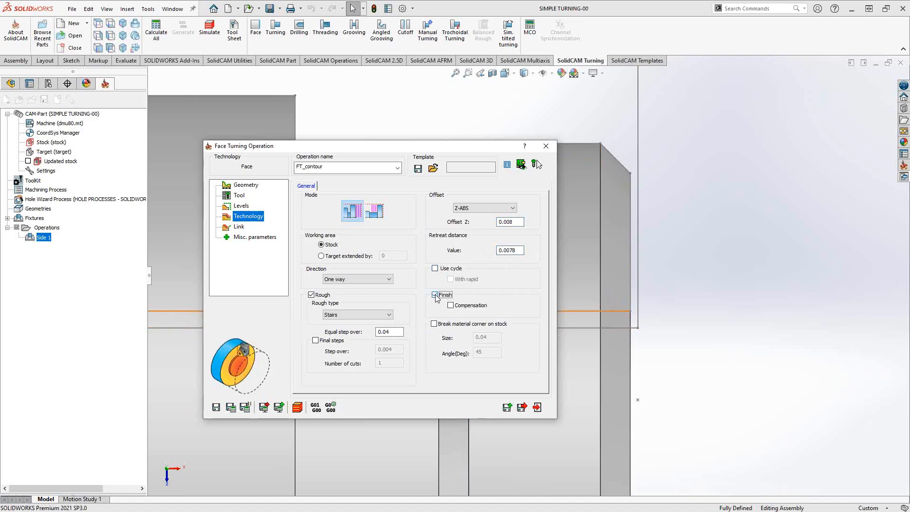
pyautogui.click(436, 295)
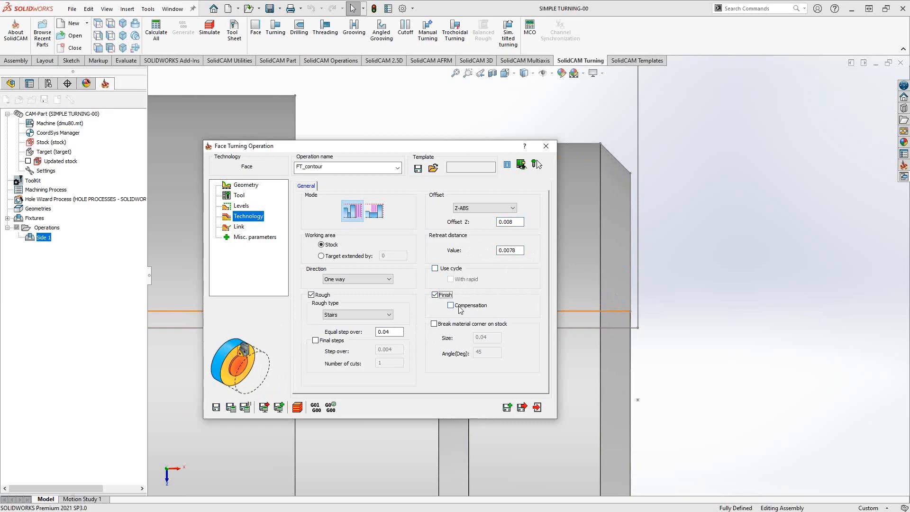
pyautogui.moveTo(485, 309)
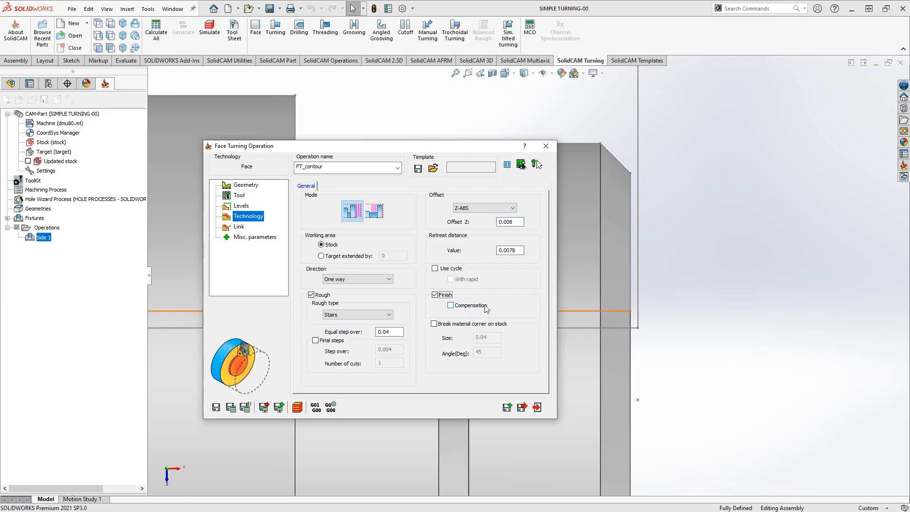
# Show the Link page with right-safety-corner approach and retract, no lead in/out.
pyautogui.click(239, 227)
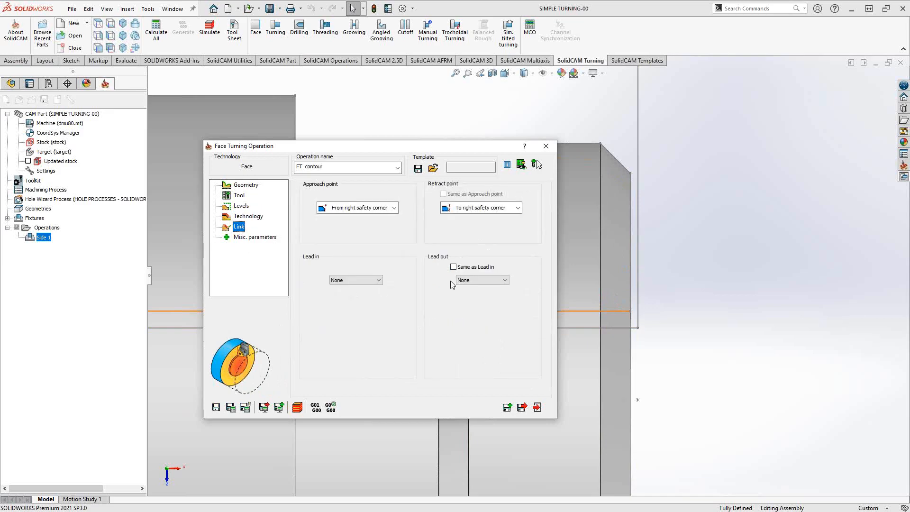
pyautogui.moveTo(397, 317)
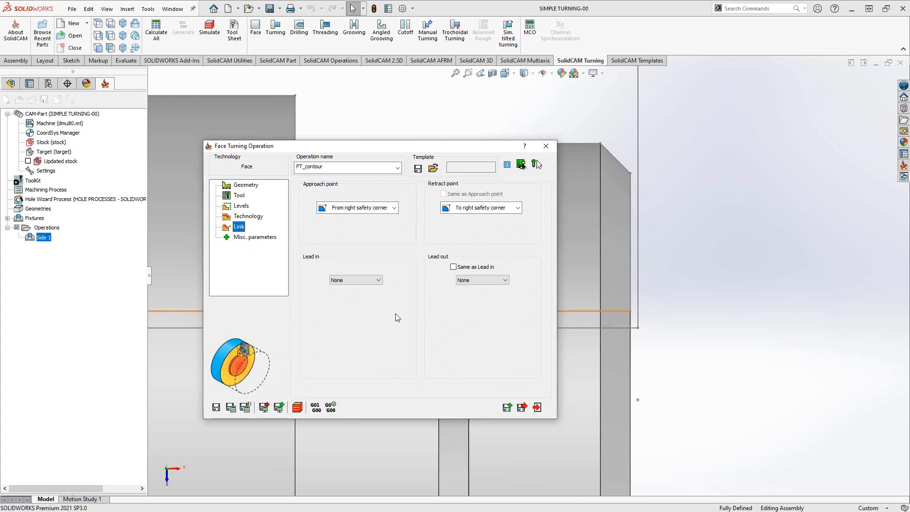
pyautogui.moveTo(453, 291)
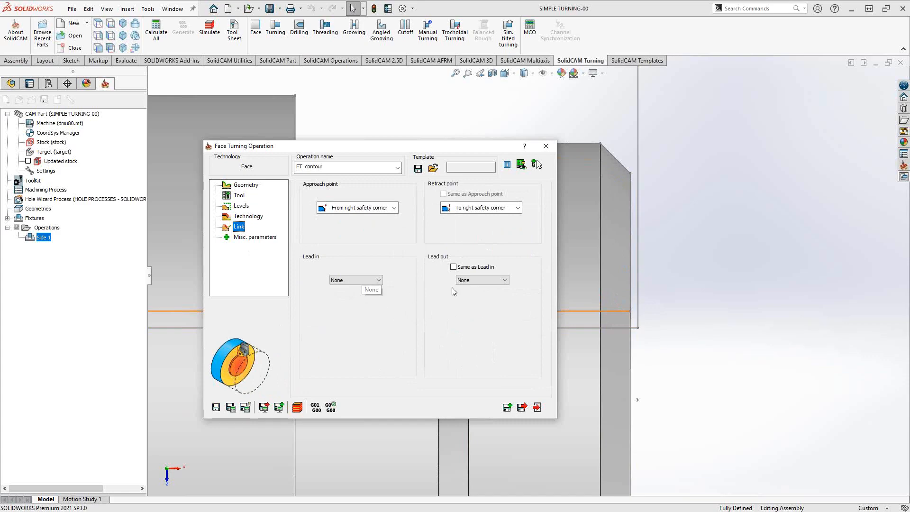
pyautogui.moveTo(475, 296)
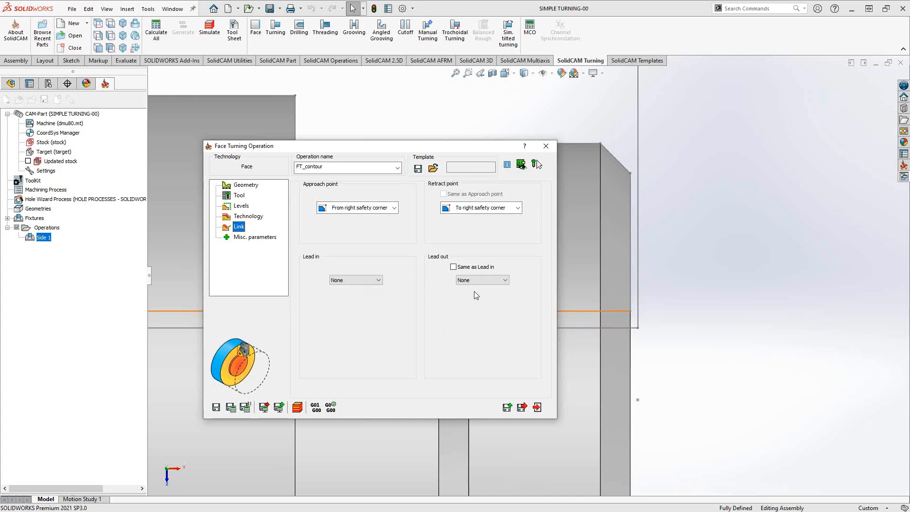
pyautogui.moveTo(459, 297)
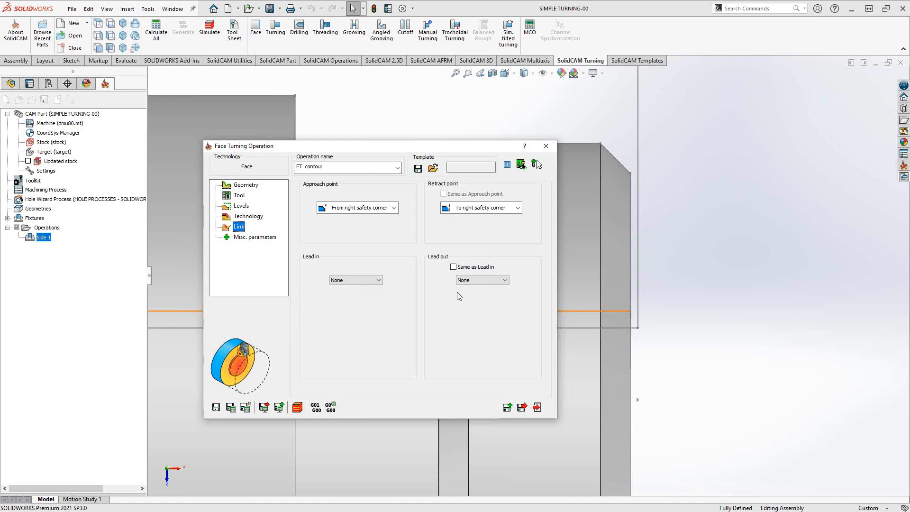
pyautogui.moveTo(318, 191)
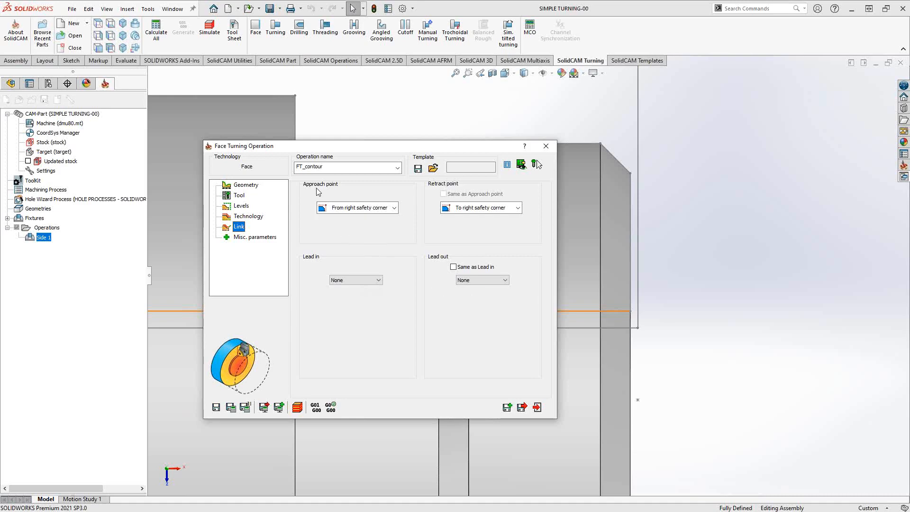
pyautogui.moveTo(441, 191)
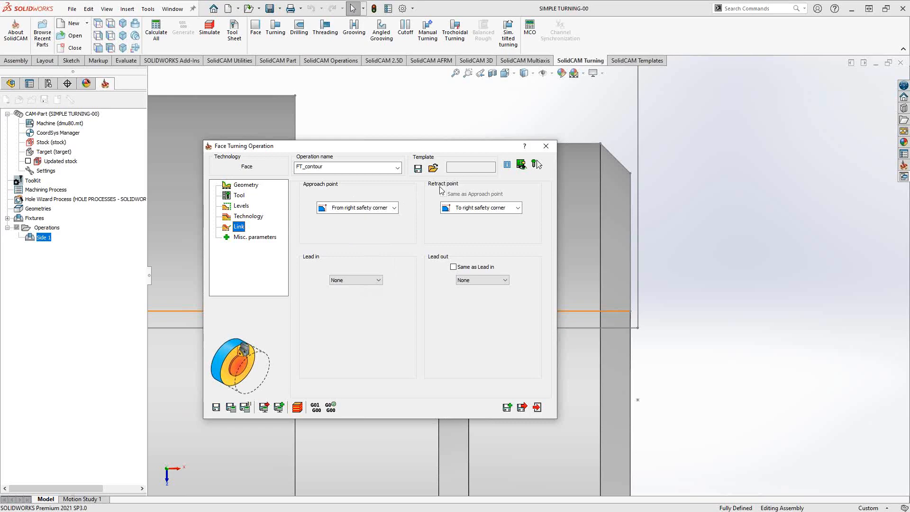
pyautogui.moveTo(378, 267)
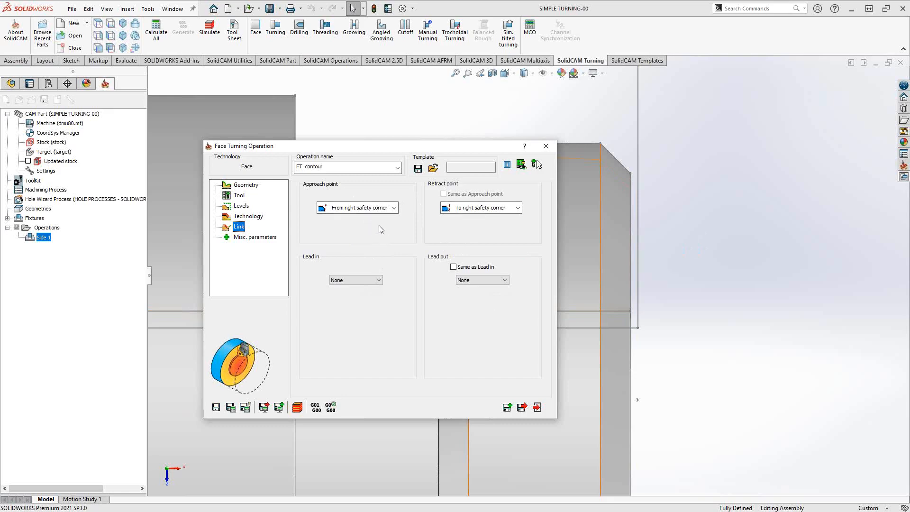
pyautogui.click(394, 208)
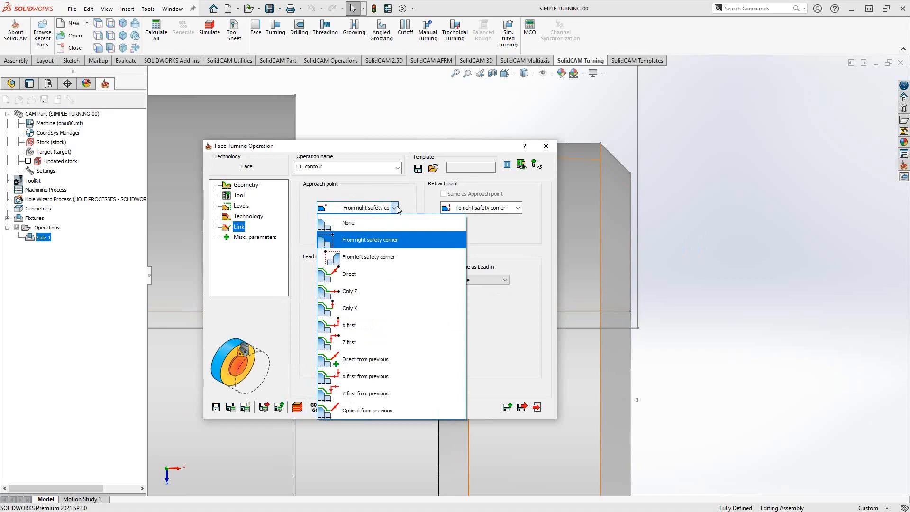
pyautogui.moveTo(349, 325)
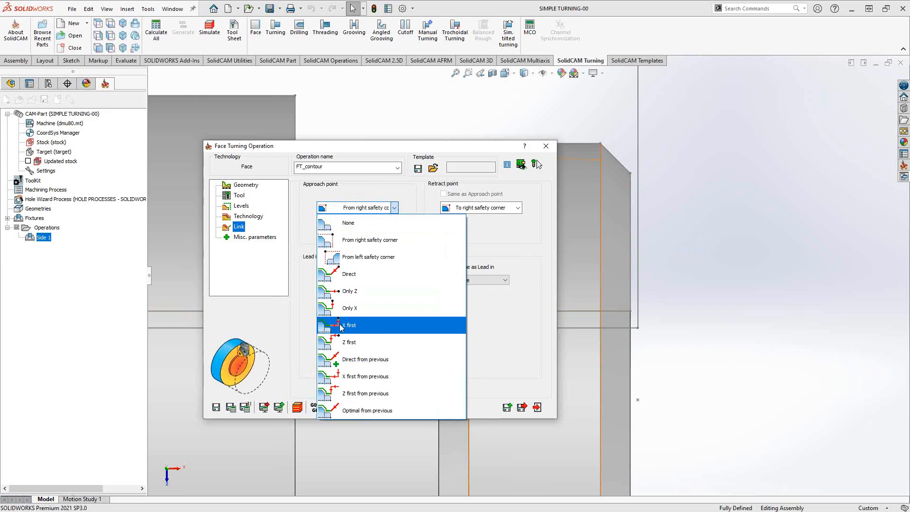
pyautogui.moveTo(366, 376)
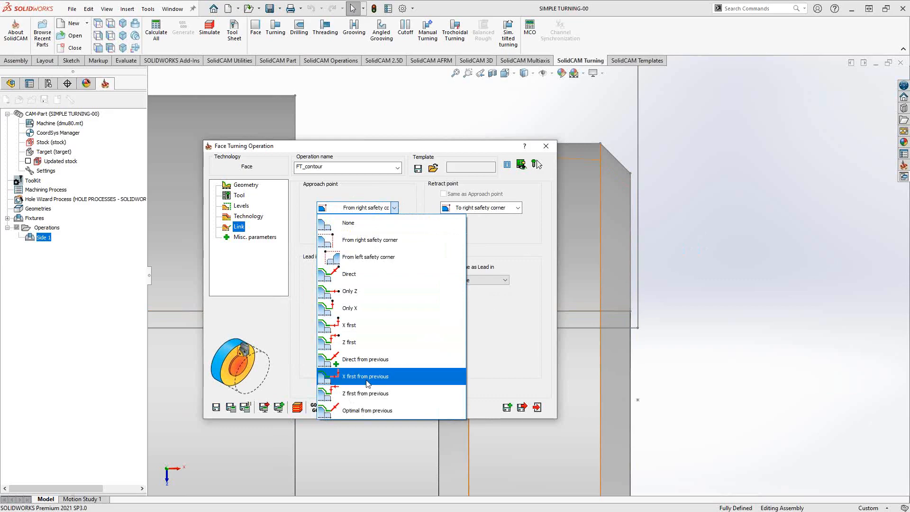
pyautogui.moveTo(353, 265)
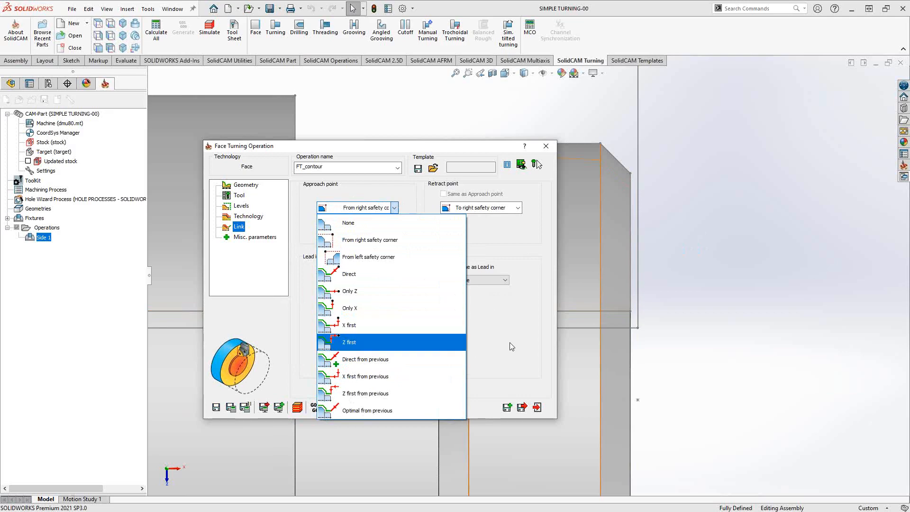
pyautogui.moveTo(482, 327)
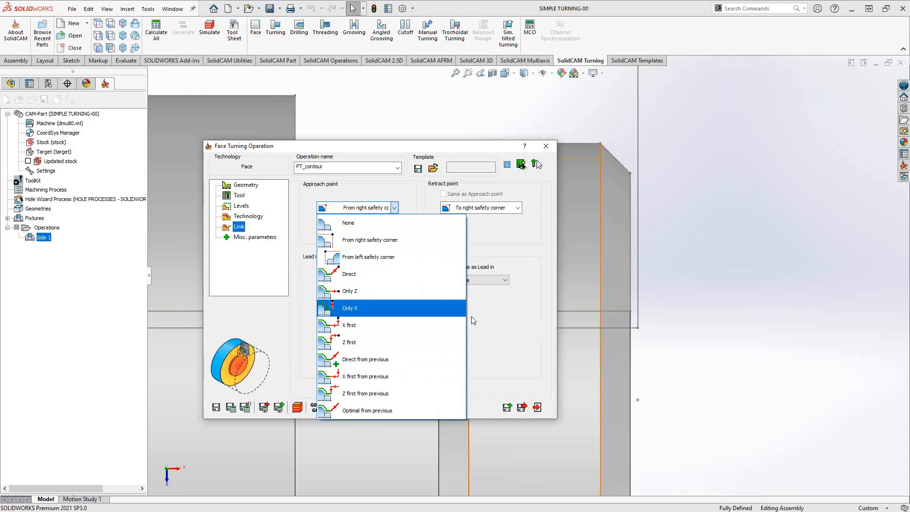
pyautogui.click(369, 240)
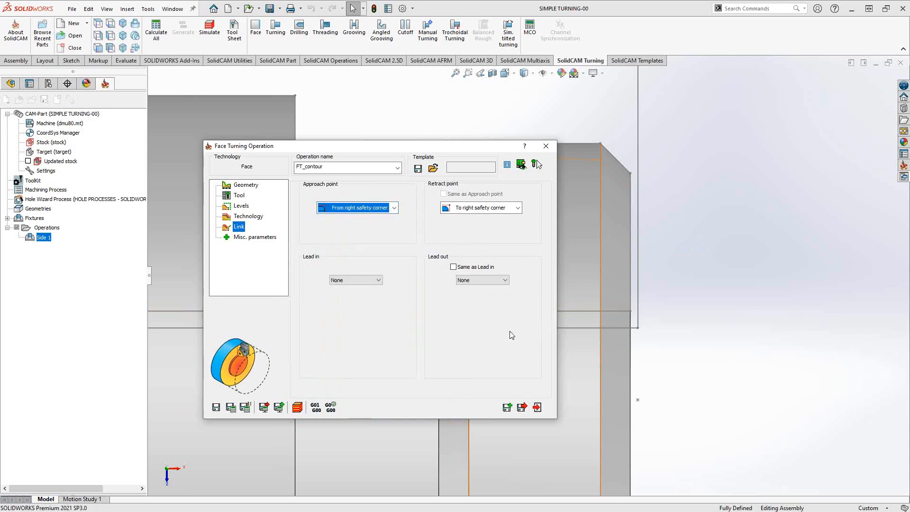
pyautogui.moveTo(328, 325)
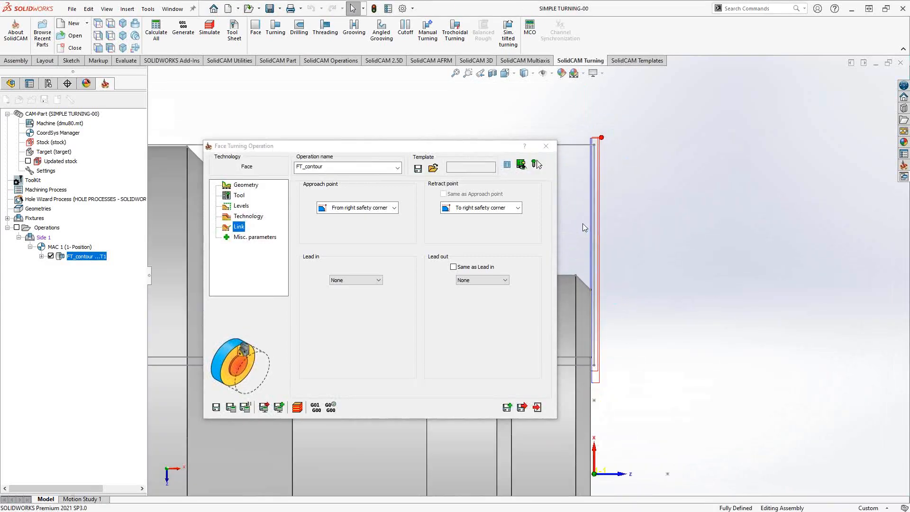
pyautogui.moveTo(577, 192)
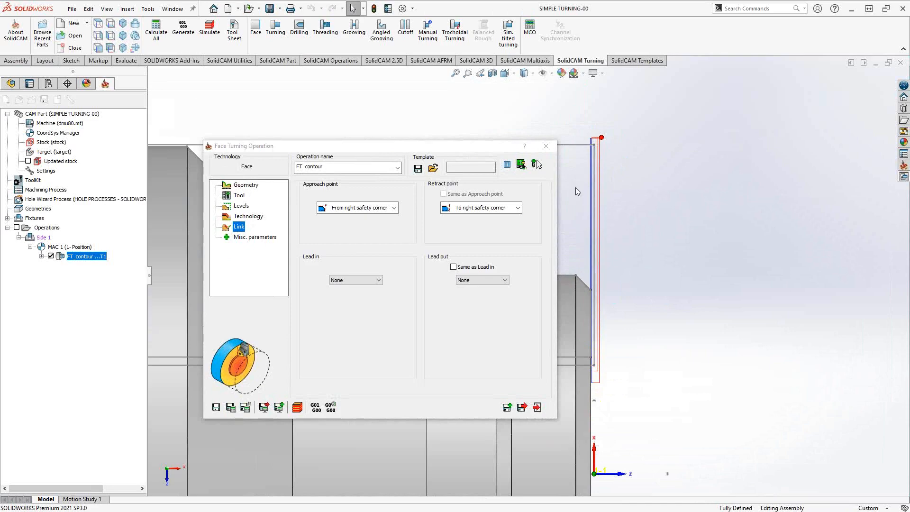
pyautogui.moveTo(603, 203)
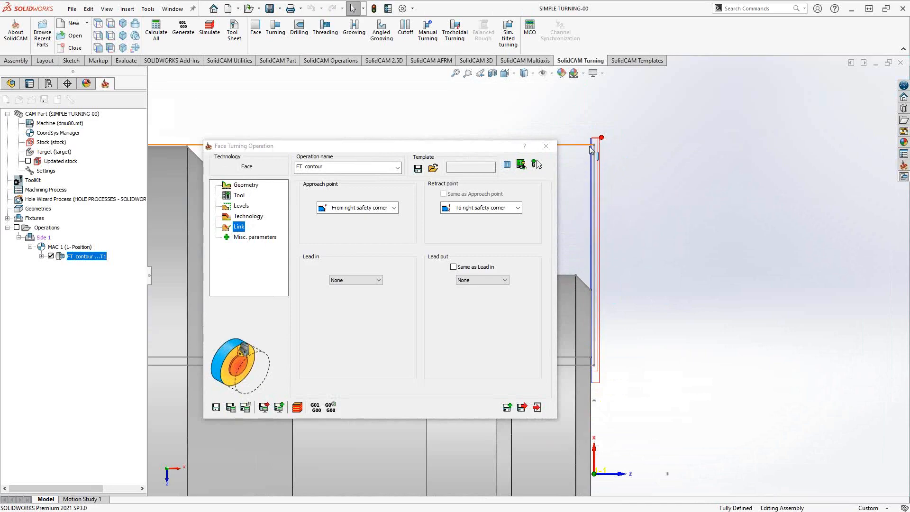
pyautogui.moveTo(601, 145)
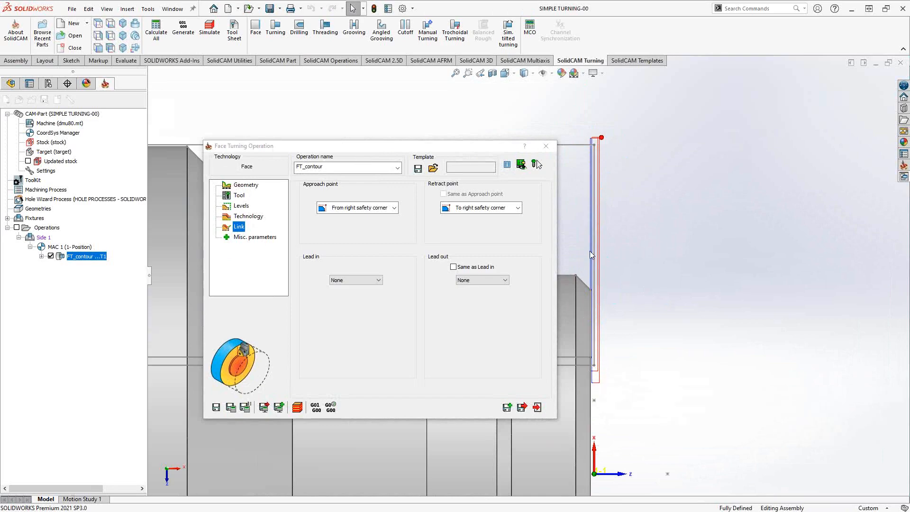
pyautogui.moveTo(627, 337)
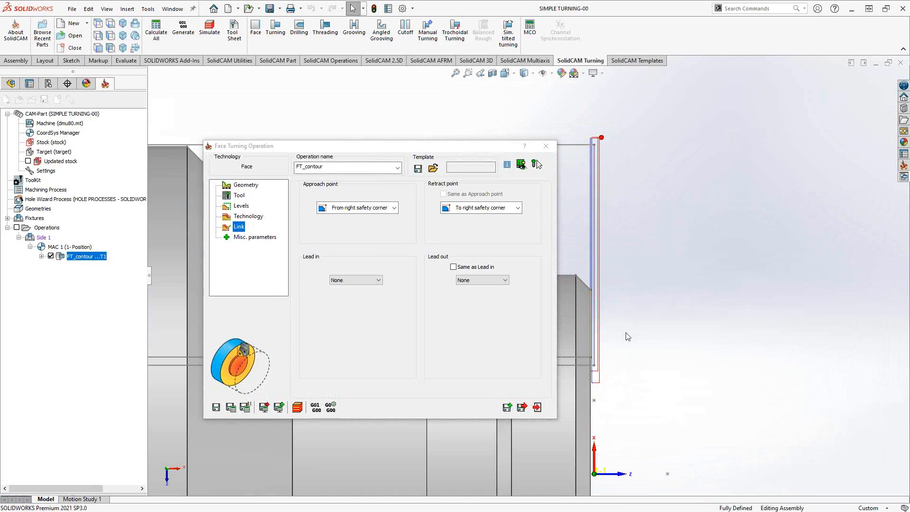
pyautogui.moveTo(642, 332)
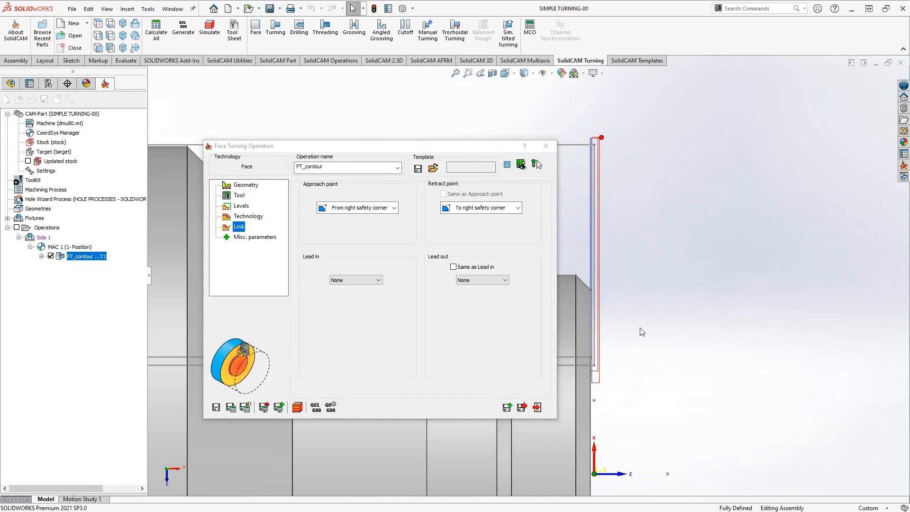
pyautogui.moveTo(675, 279)
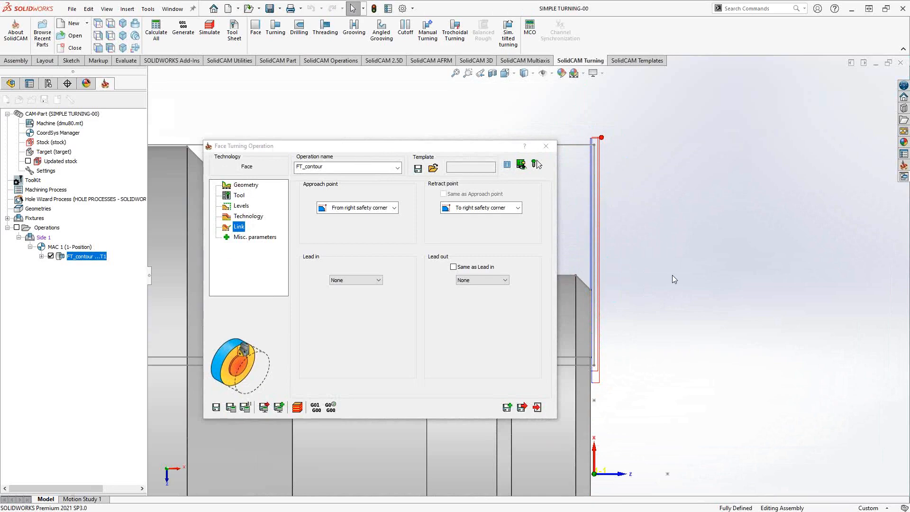